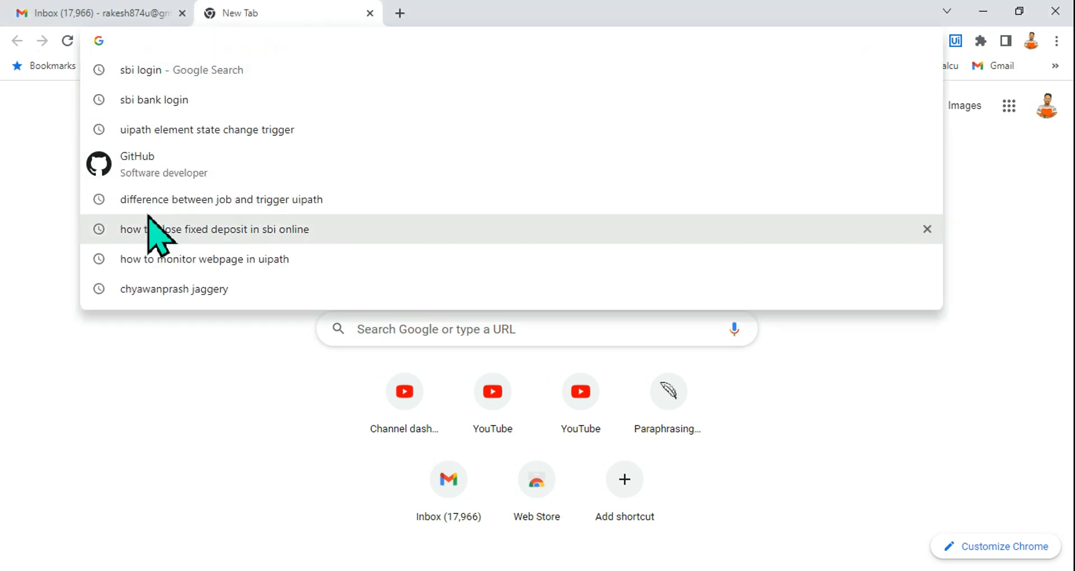
{"action": "mouse_move", "coordinate": [182, 381]}
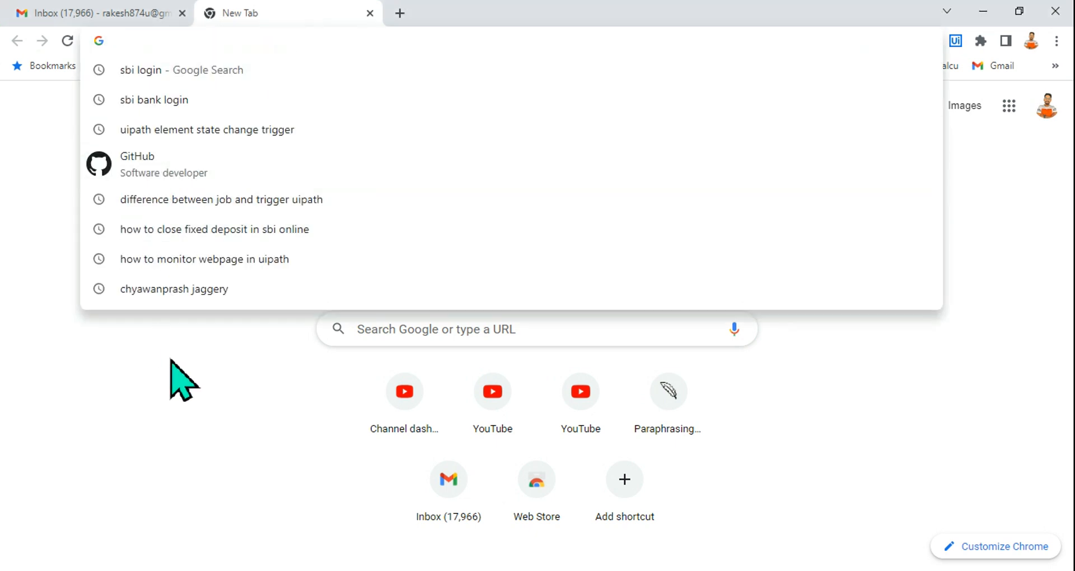
Search Google for "github" and open the official github.com result
{"action": "type", "text": "github"}
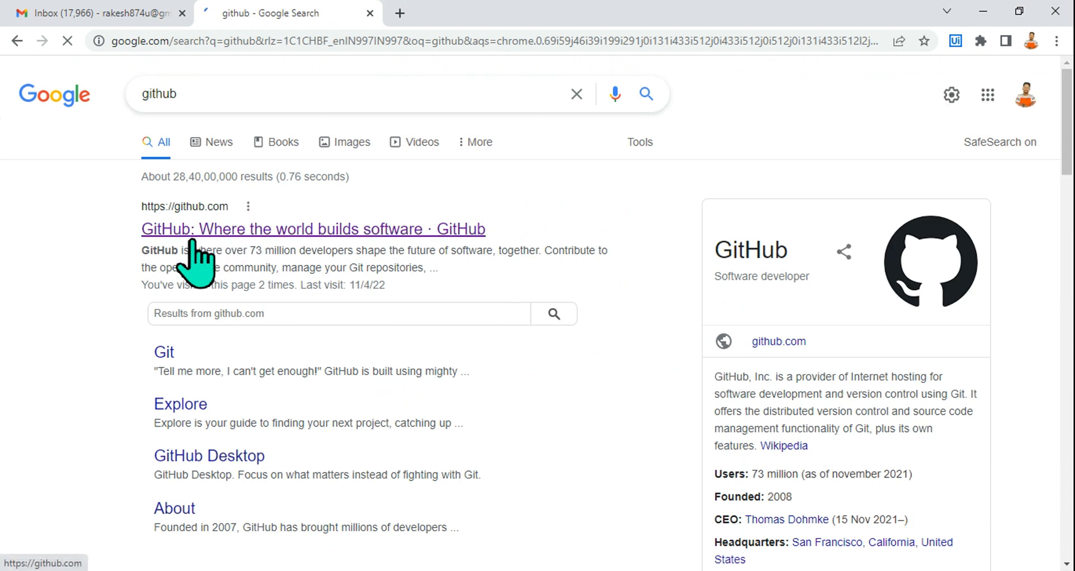
{"action": "mouse_move", "coordinate": [226, 249]}
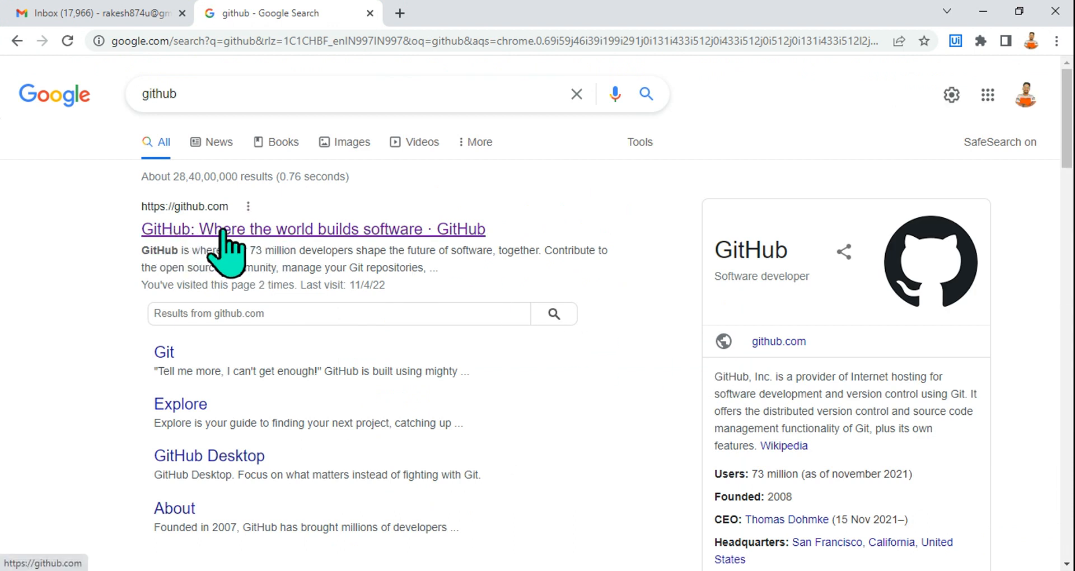
{"action": "left_click", "coordinate": [313, 228]}
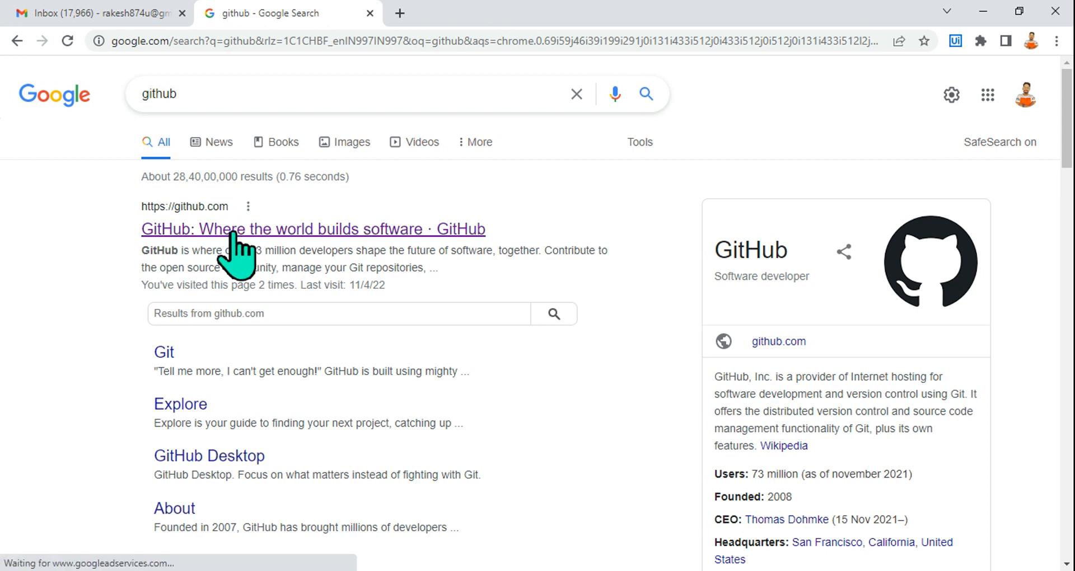
{"action": "left_click", "coordinate": [312, 228]}
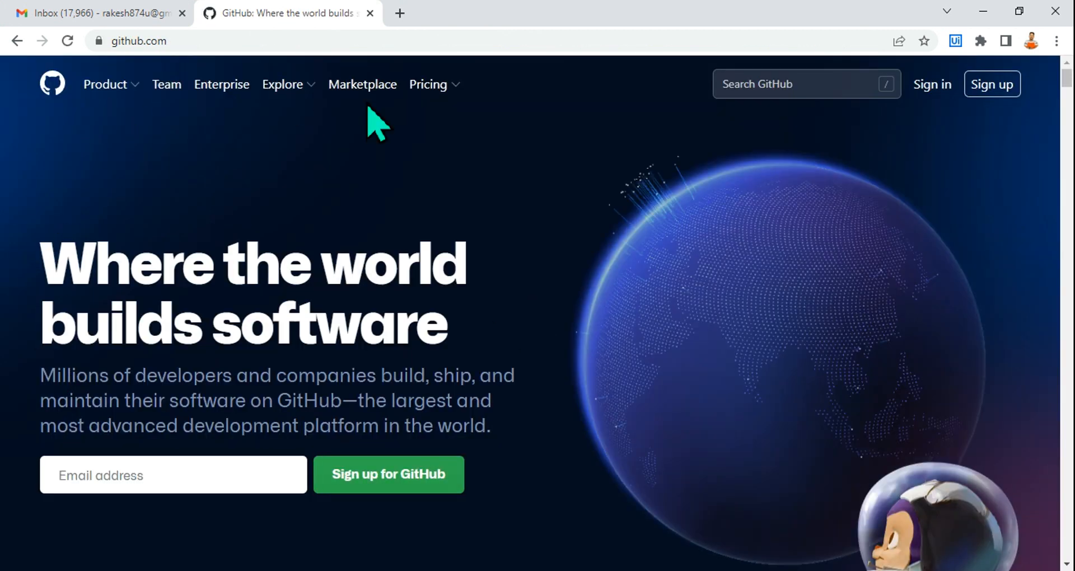
{"action": "mouse_move", "coordinate": [274, 158]}
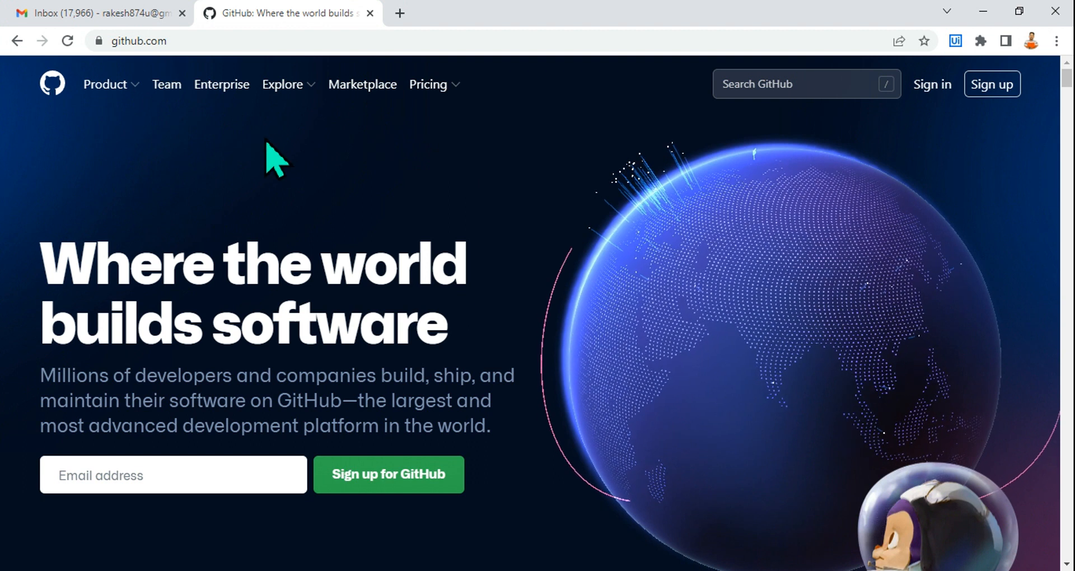
{"action": "mouse_move", "coordinate": [254, 96]}
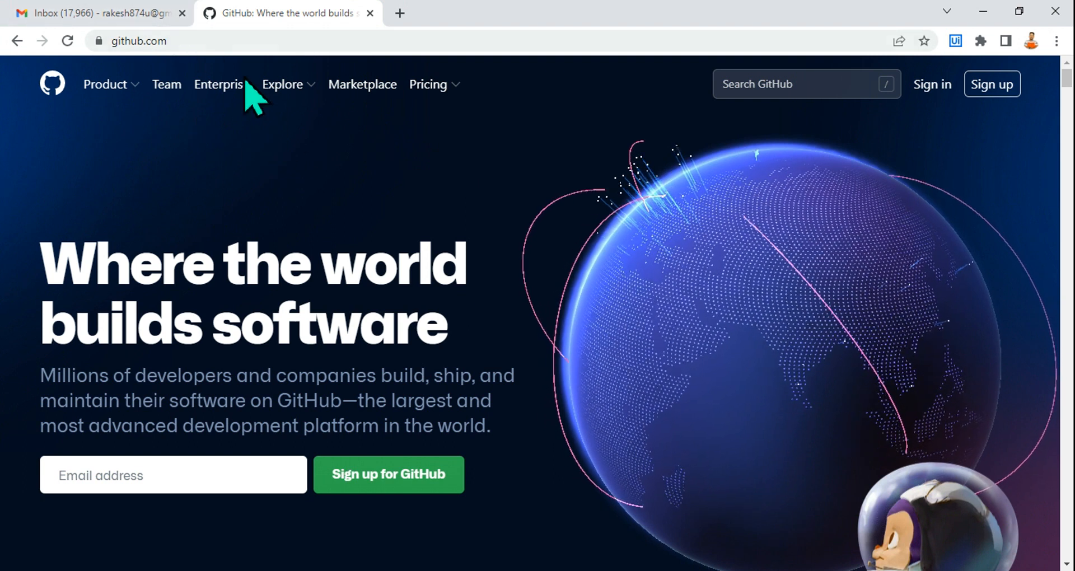
{"action": "mouse_move", "coordinate": [527, 141]}
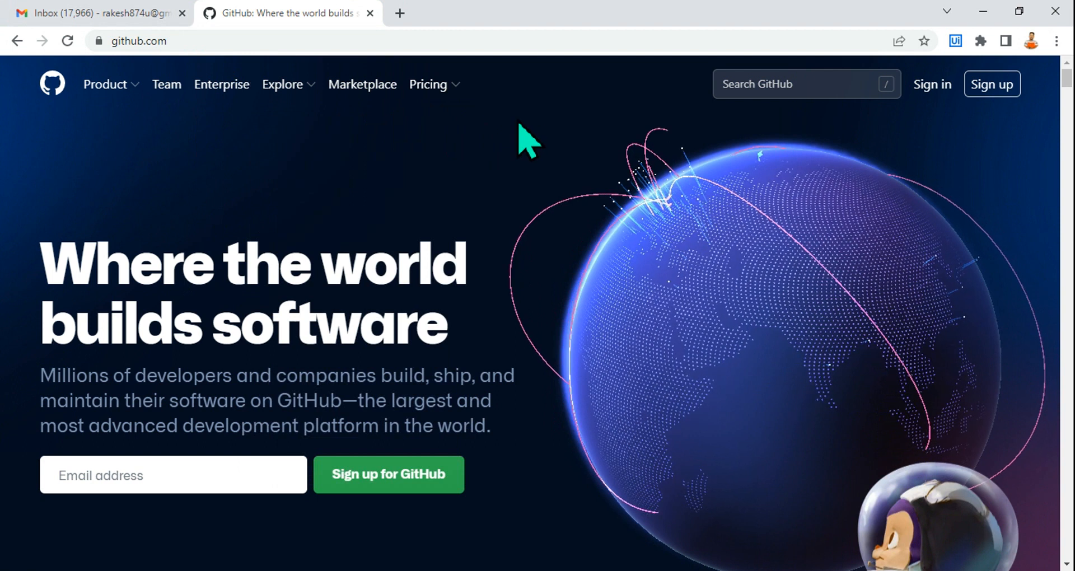
{"action": "mouse_move", "coordinate": [96, 110]}
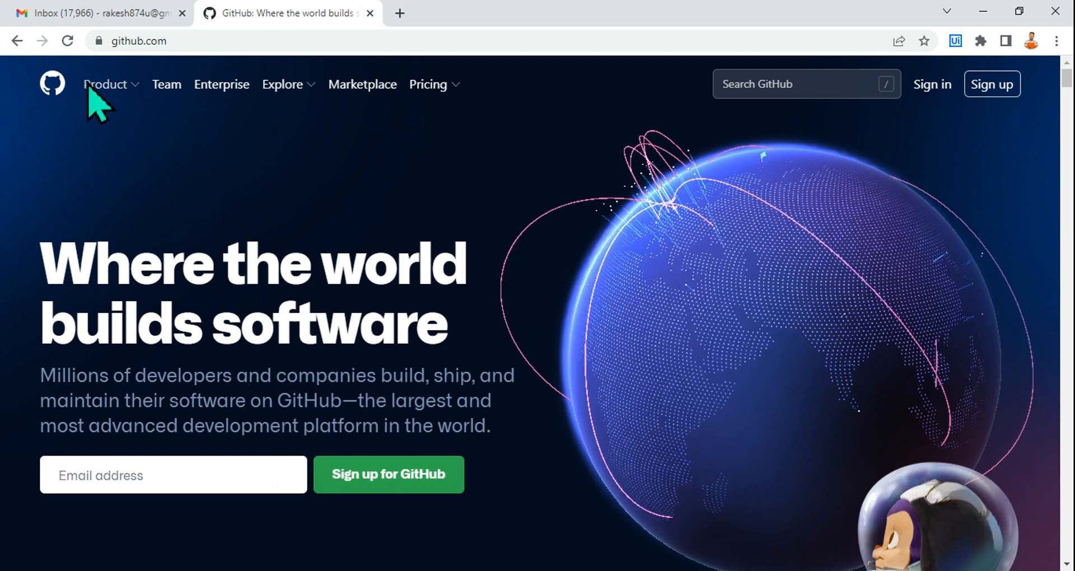
{"action": "mouse_move", "coordinate": [990, 84]}
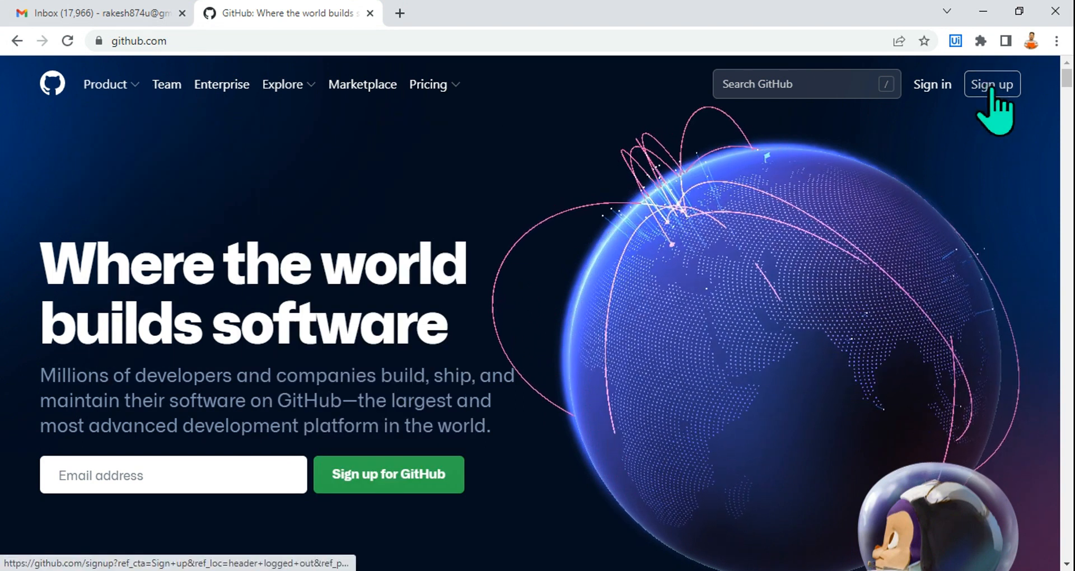
{"action": "mouse_move", "coordinate": [932, 84]}
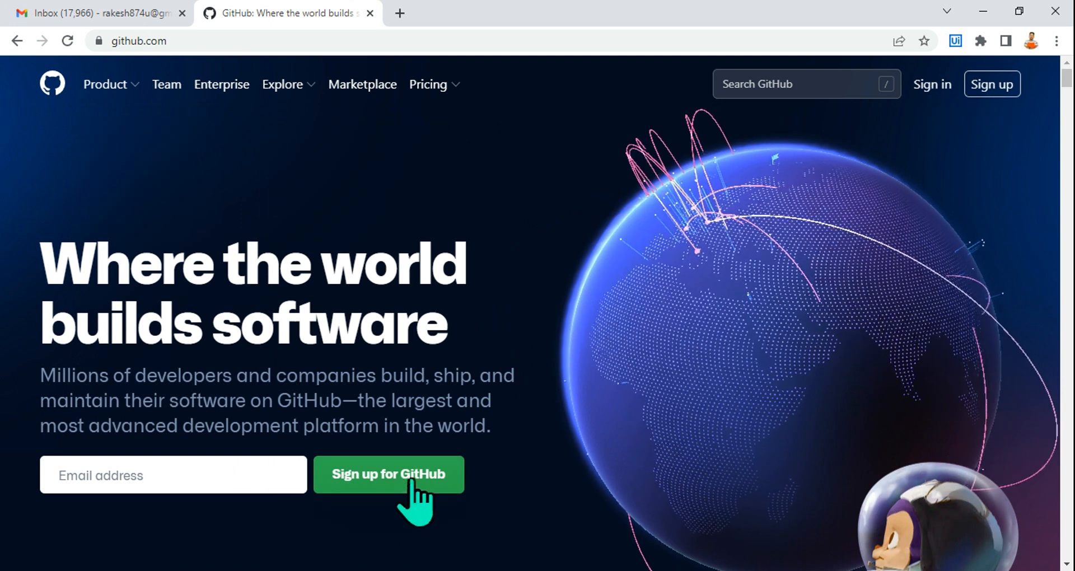
{"action": "mouse_move", "coordinate": [992, 84]}
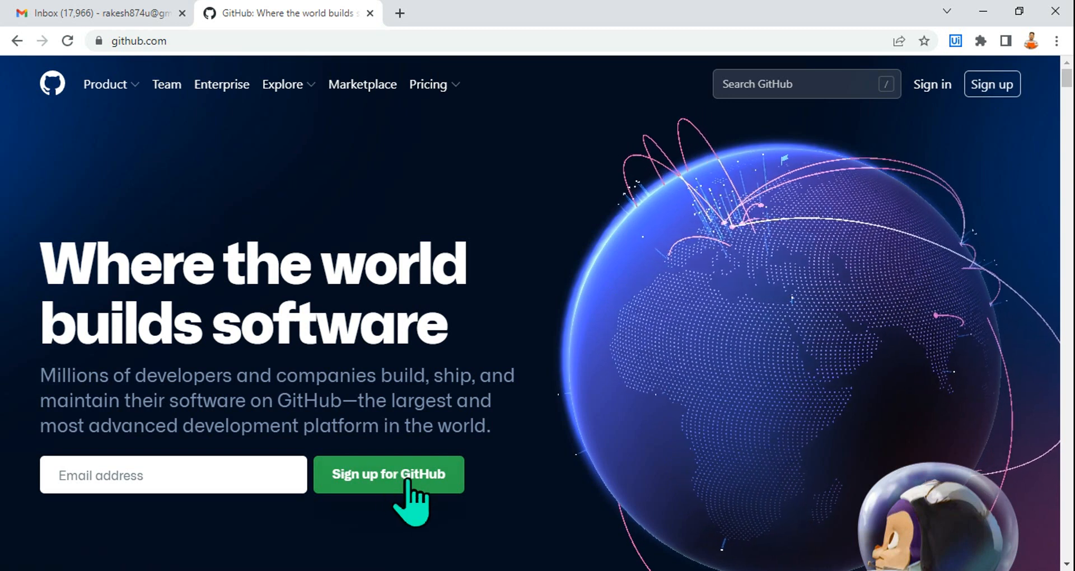
{"action": "mouse_move", "coordinate": [381, 493]}
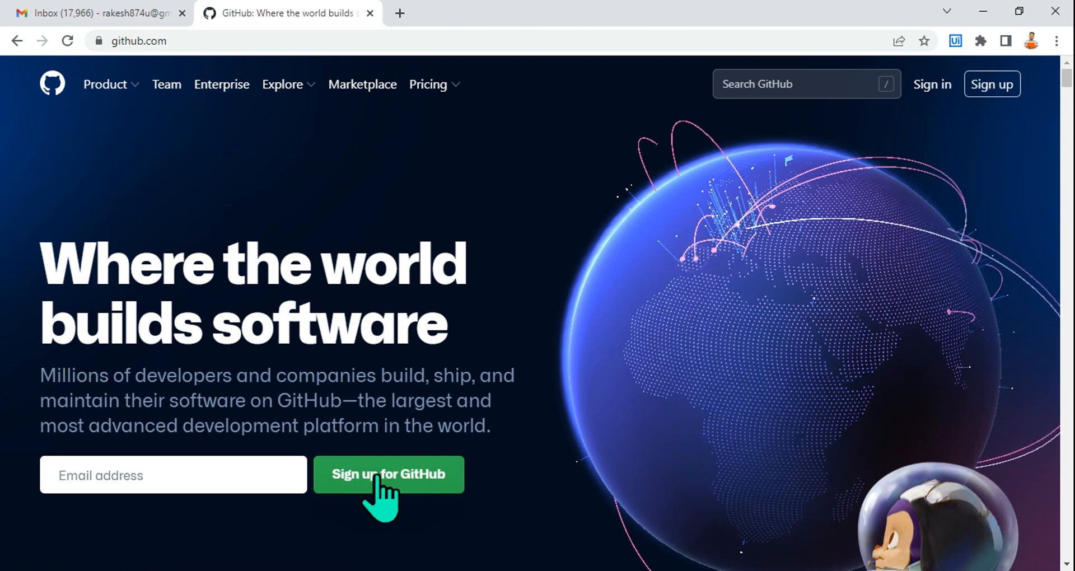
{"action": "left_click", "coordinate": [388, 474]}
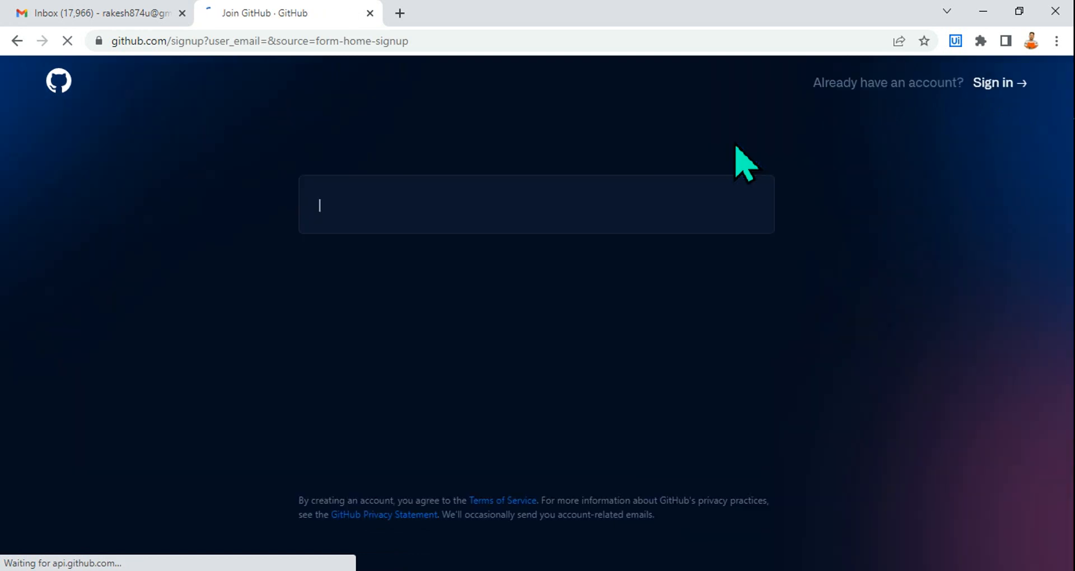
{"action": "mouse_move", "coordinate": [384, 218]}
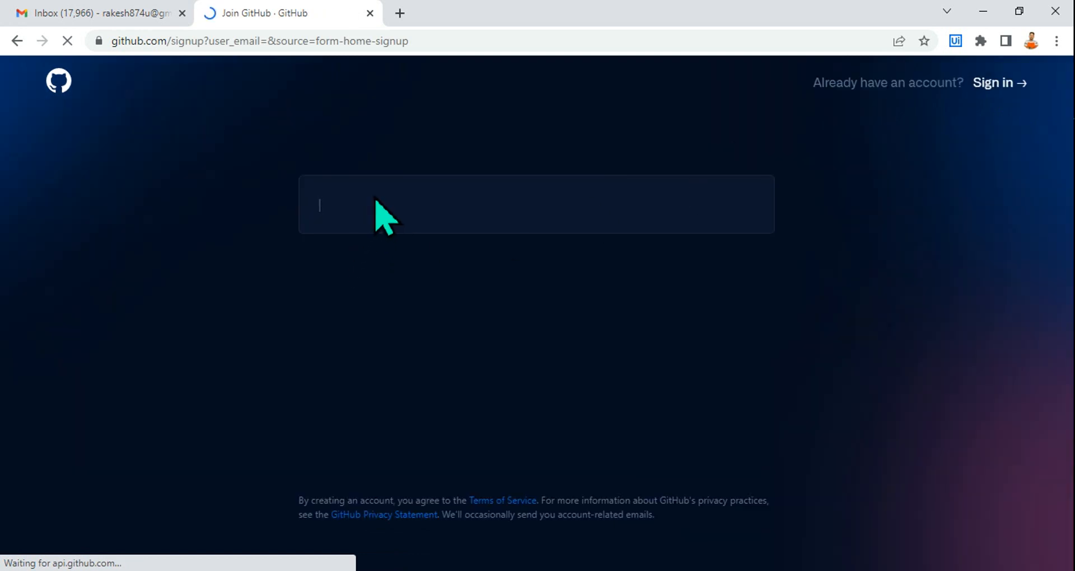
{"action": "mouse_move", "coordinate": [407, 199]}
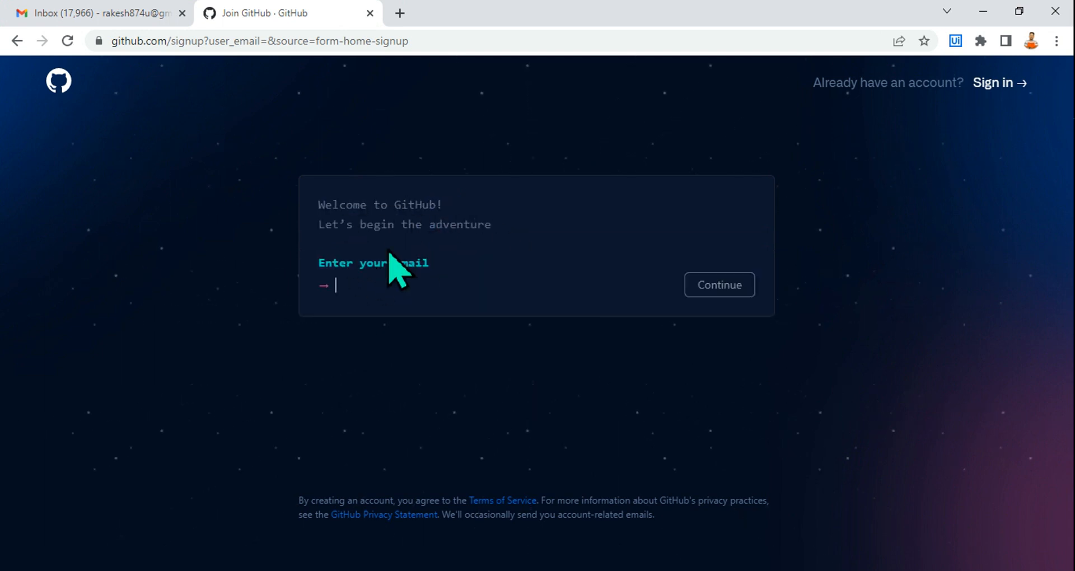
{"action": "mouse_move", "coordinate": [356, 284]}
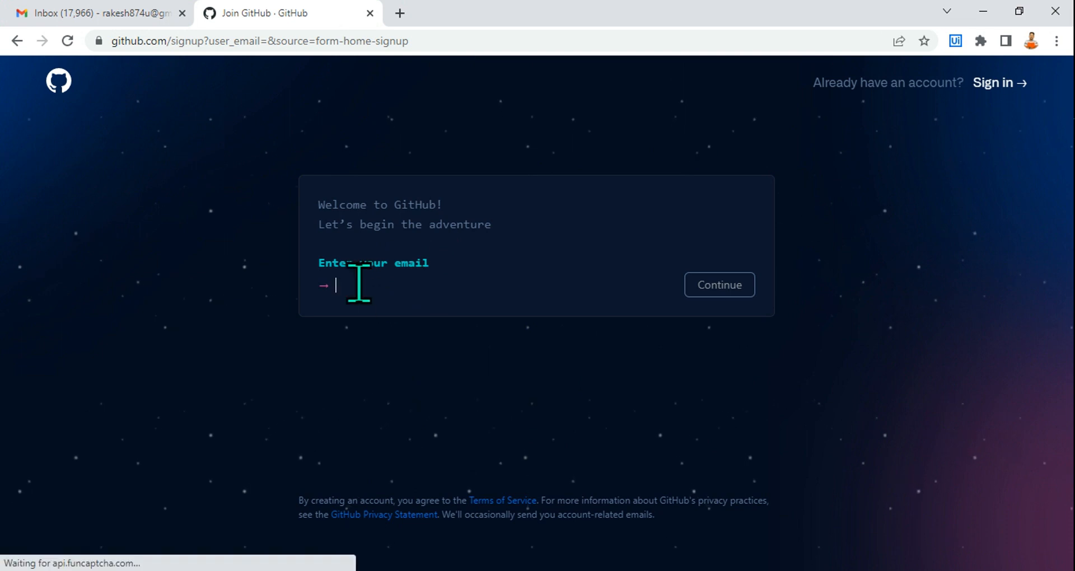
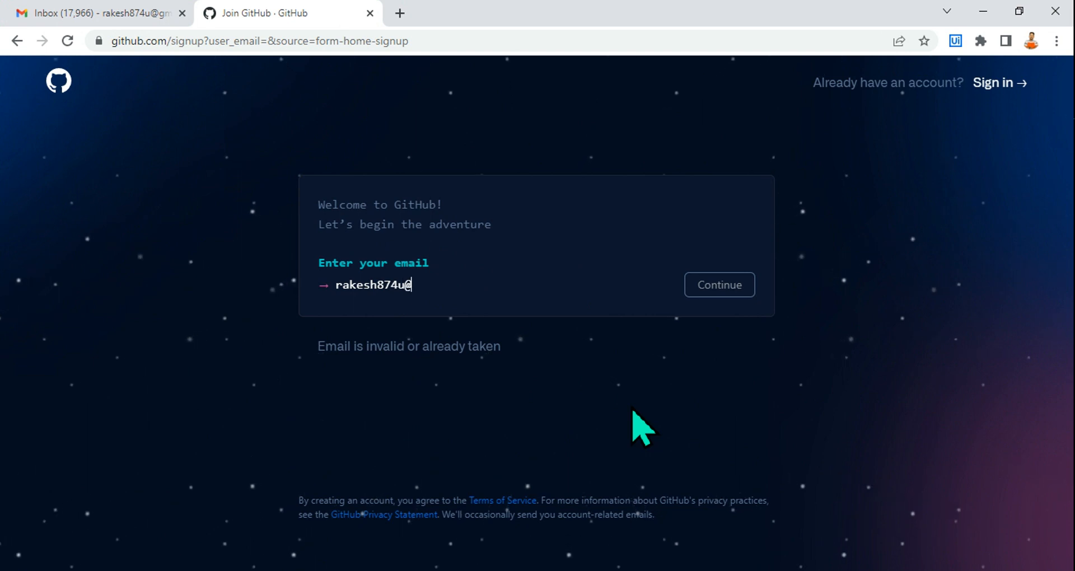
{"action": "mouse_move", "coordinate": [481, 326]}
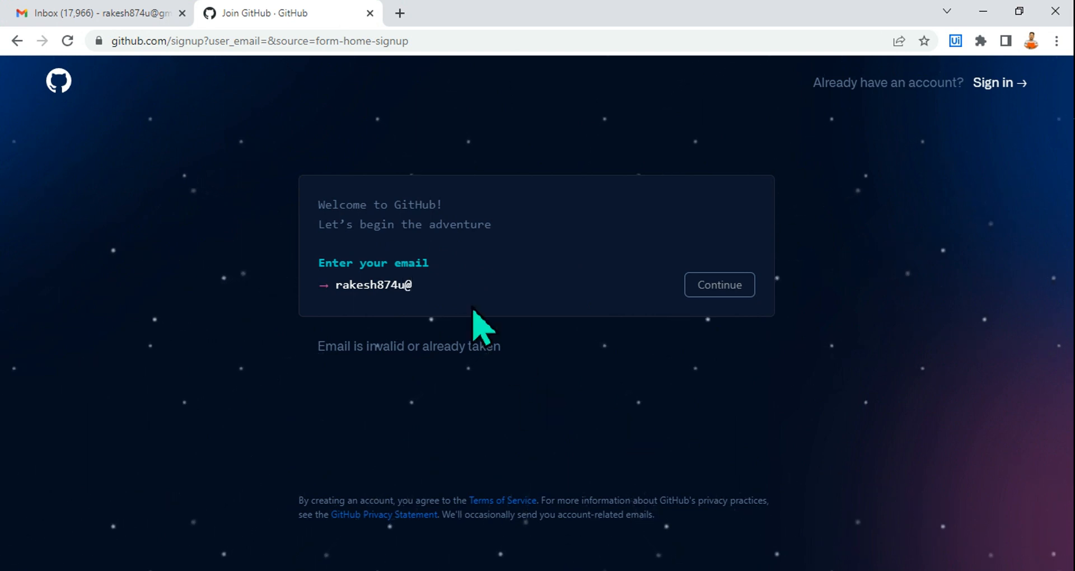
{"action": "type", "text": "gma"}
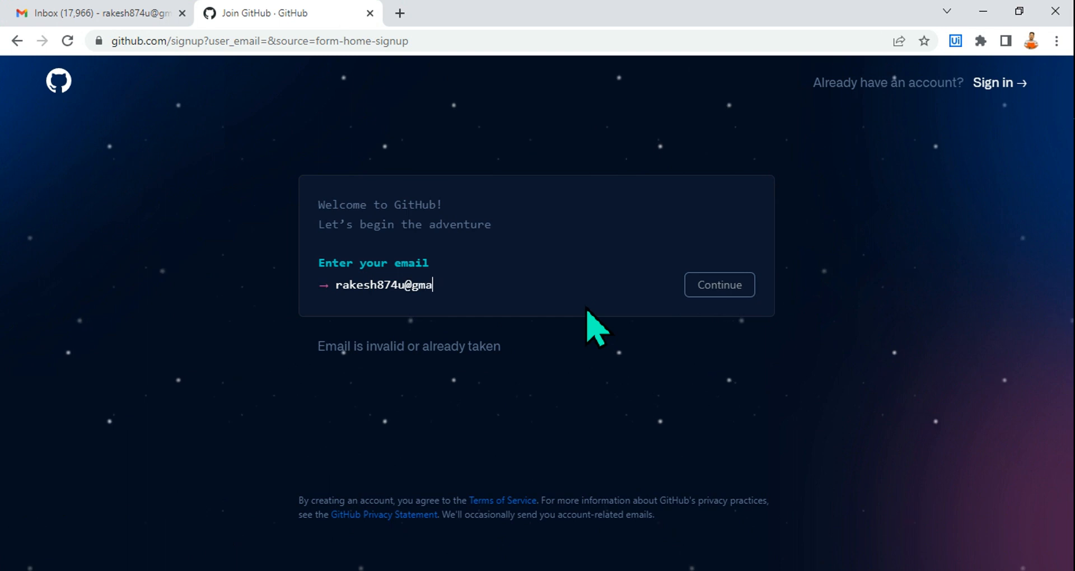
{"action": "type", "text": "il.com"}
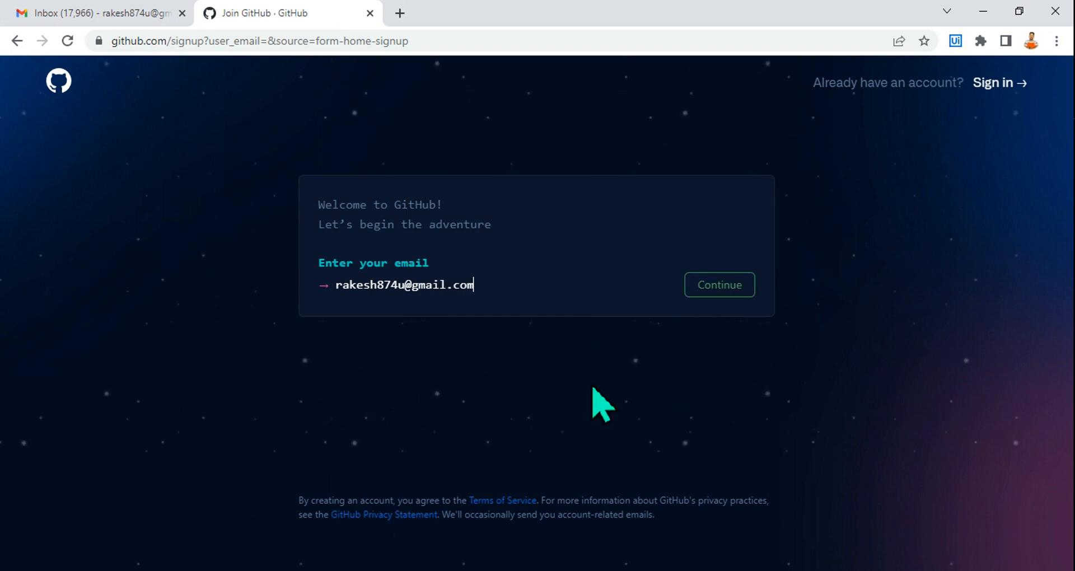
{"action": "mouse_move", "coordinate": [634, 339]}
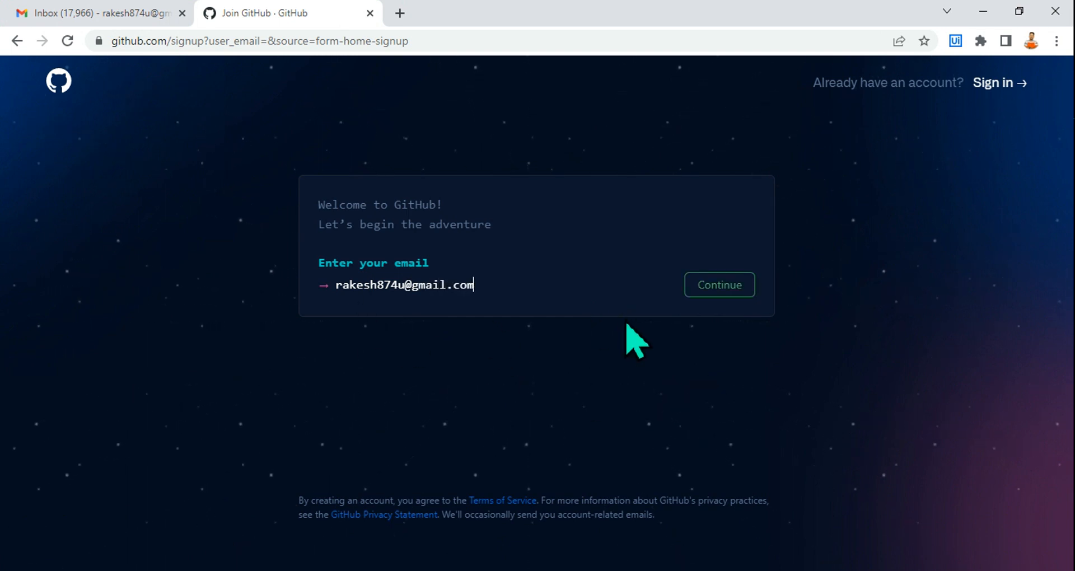
Continue past the email and enter a password rated as strong
{"action": "left_click", "coordinate": [718, 284]}
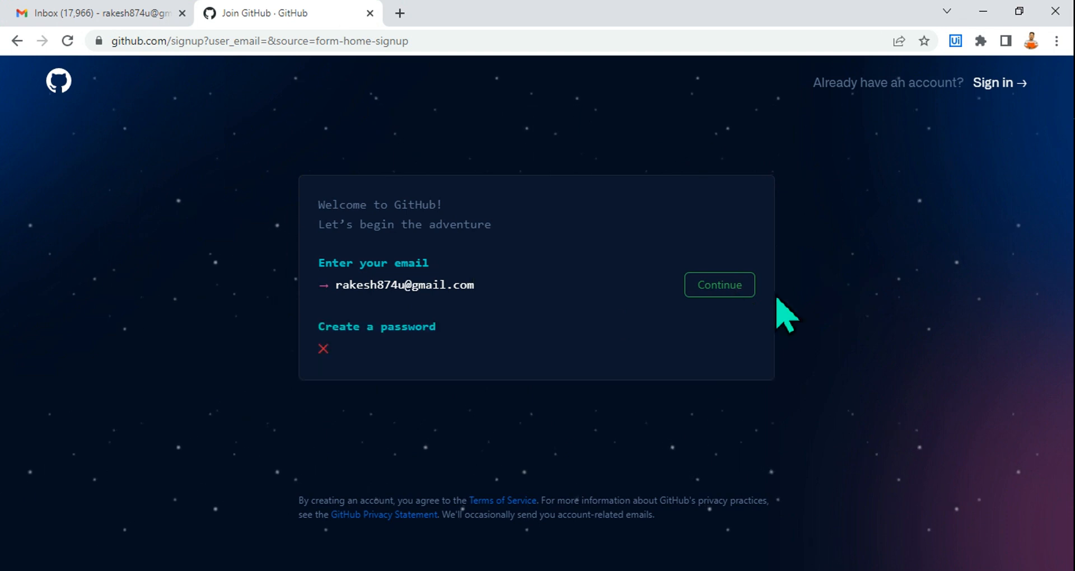
{"action": "left_click", "coordinate": [480, 348]}
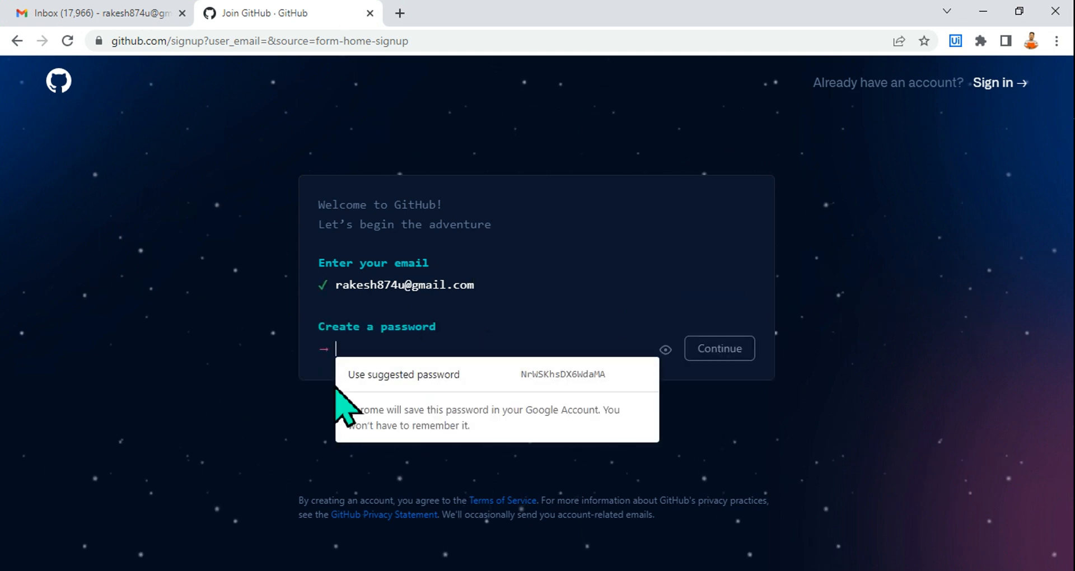
{"action": "mouse_move", "coordinate": [387, 349]}
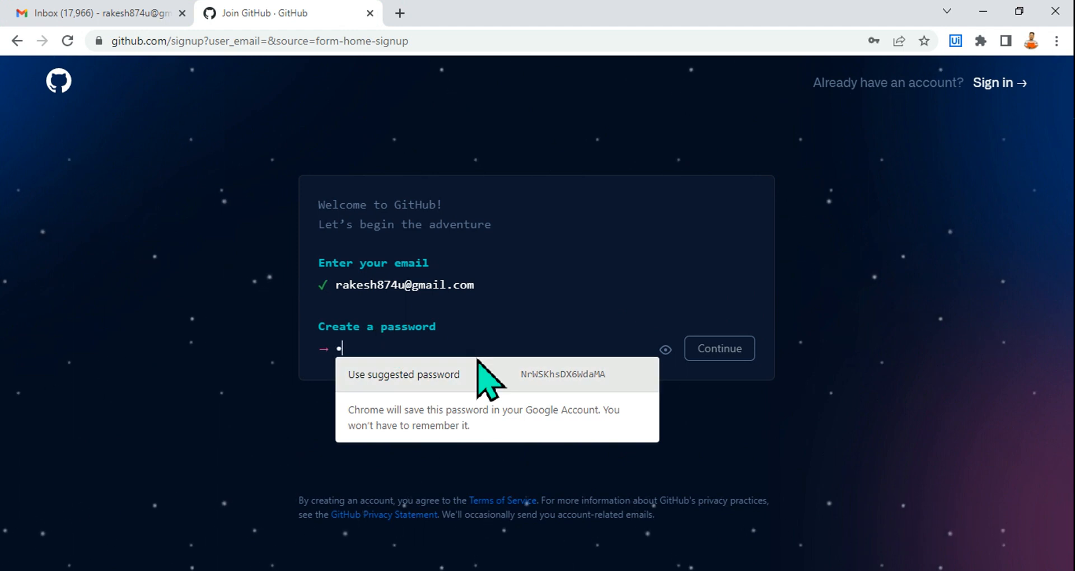
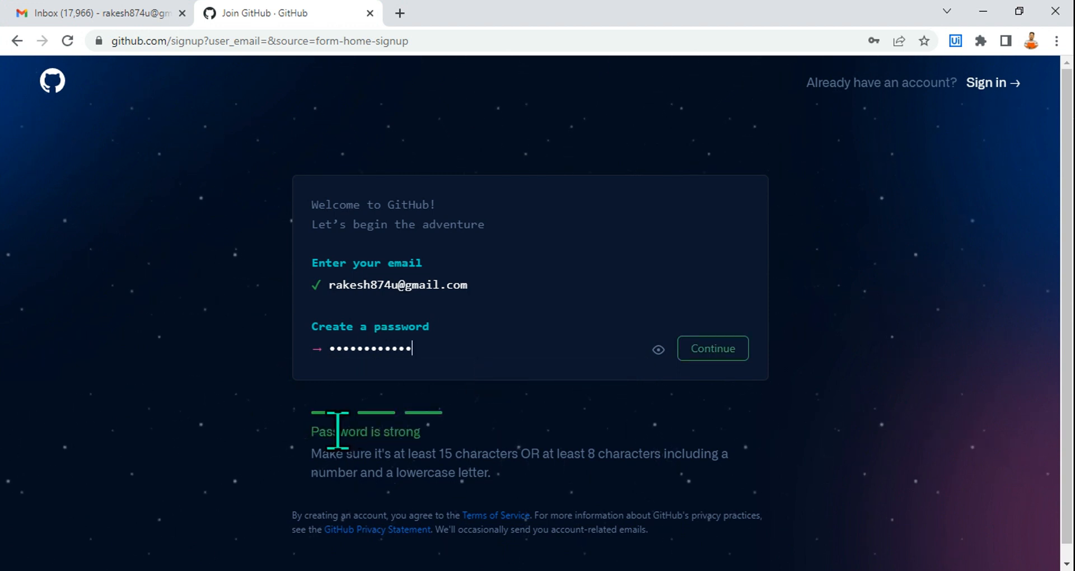
{"action": "mouse_move", "coordinate": [322, 463]}
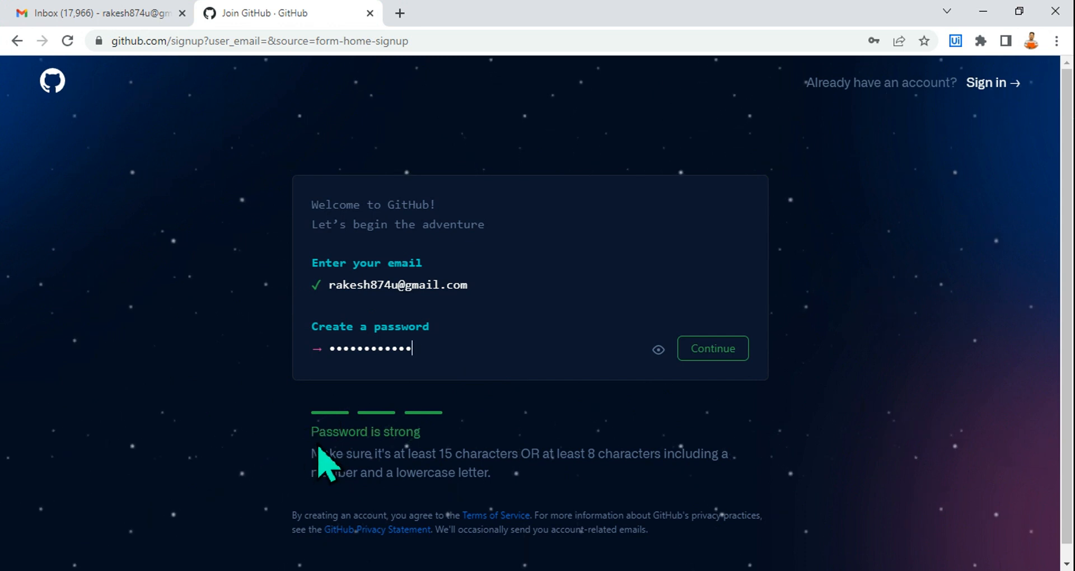
{"action": "mouse_move", "coordinate": [335, 439]}
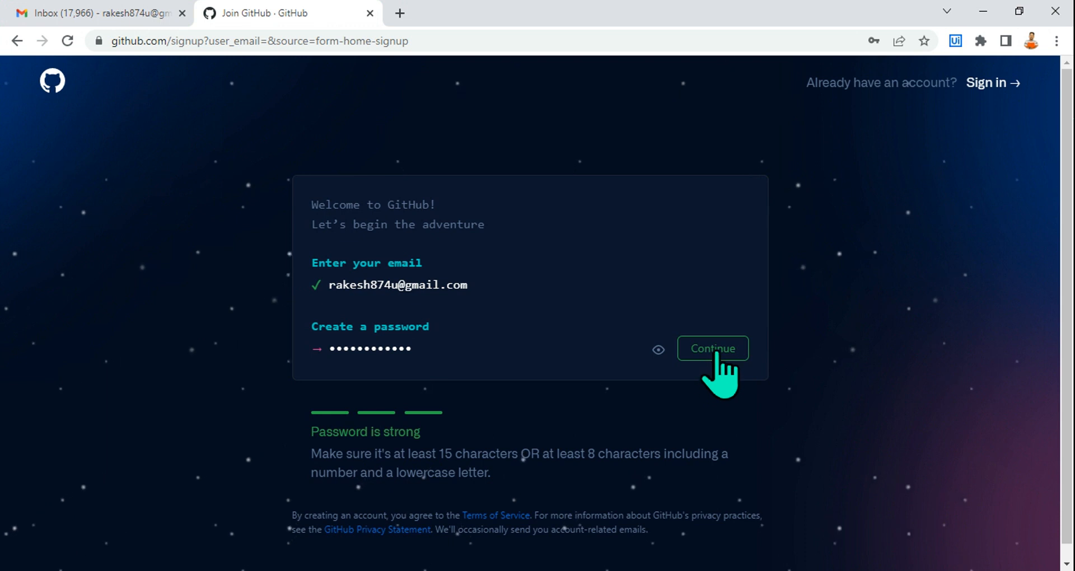
{"action": "mouse_move", "coordinate": [725, 414]}
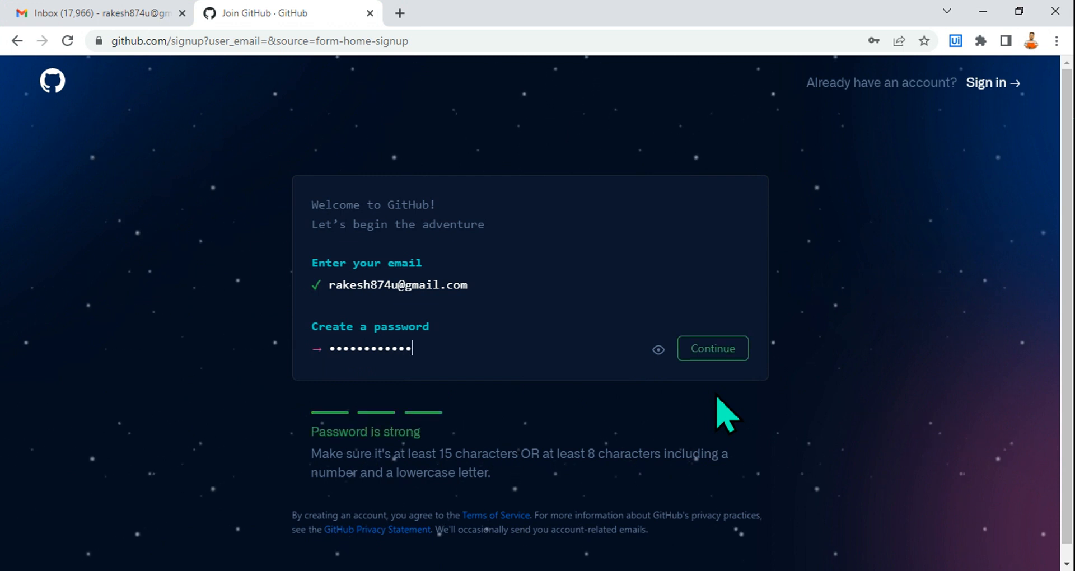
{"action": "left_click", "coordinate": [712, 348]}
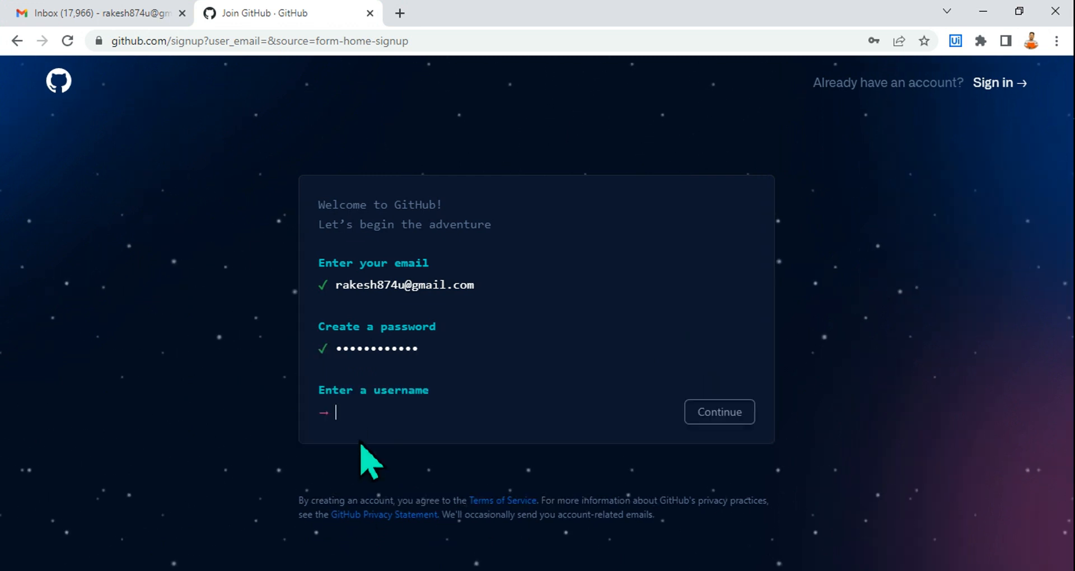
{"action": "mouse_move", "coordinate": [943, 472]}
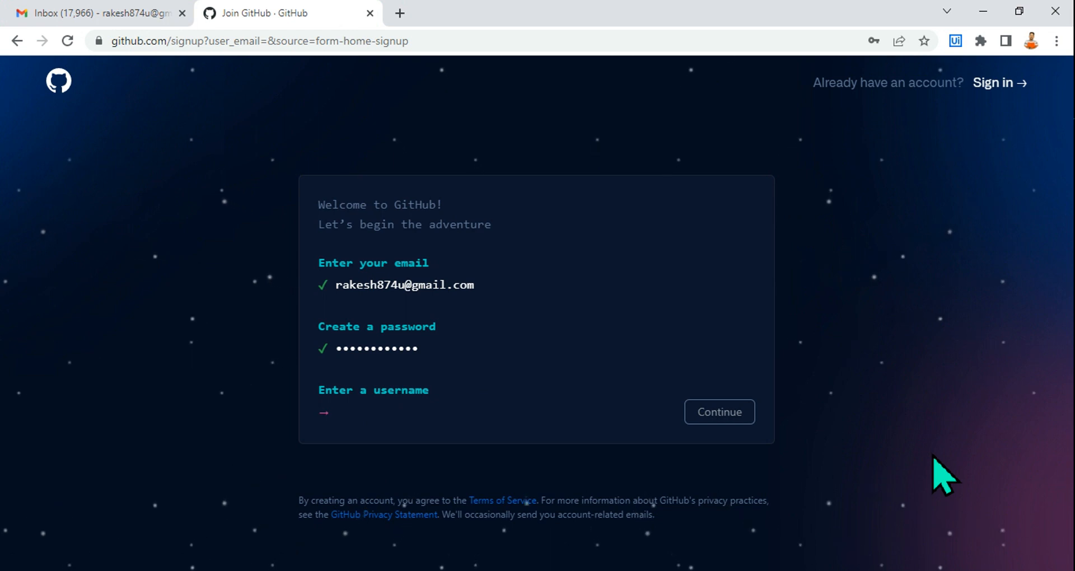
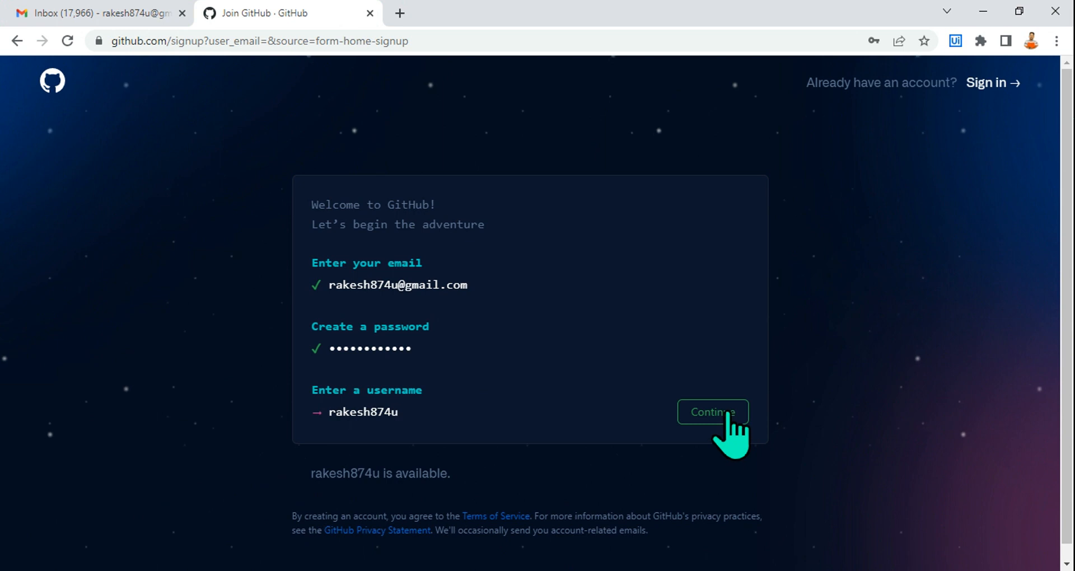
{"action": "left_click", "coordinate": [711, 412]}
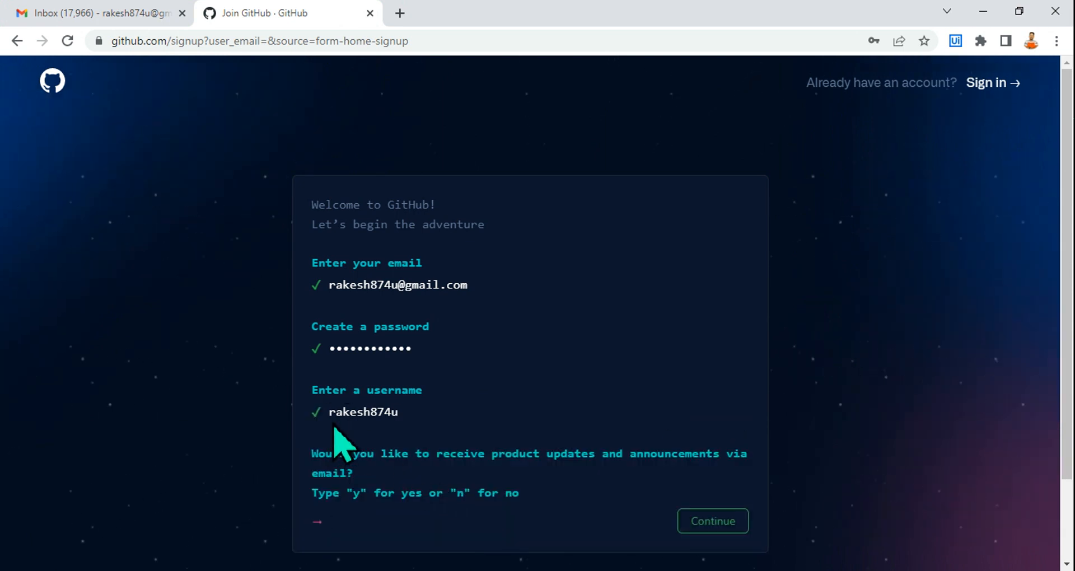
{"action": "mouse_move", "coordinate": [371, 455]}
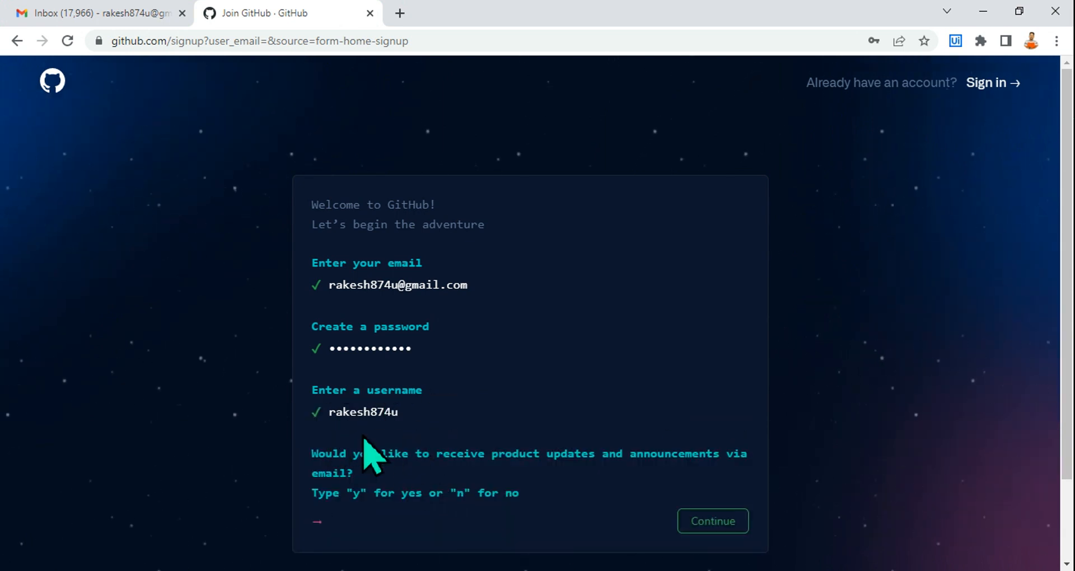
Answer "n" to product update emails and continue to account verification
{"action": "left_click", "coordinate": [330, 521]}
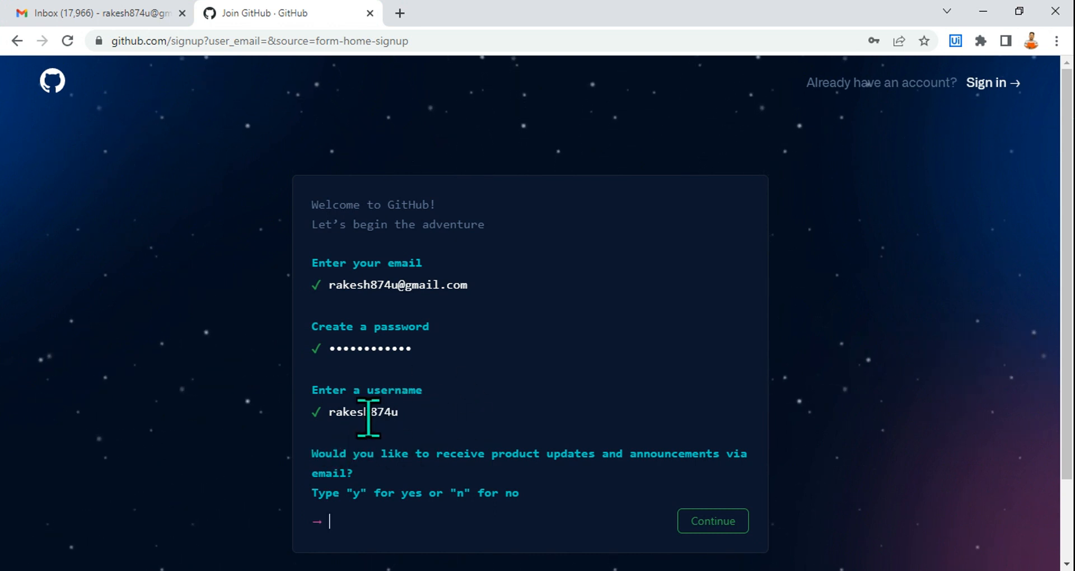
{"action": "mouse_move", "coordinate": [415, 414]}
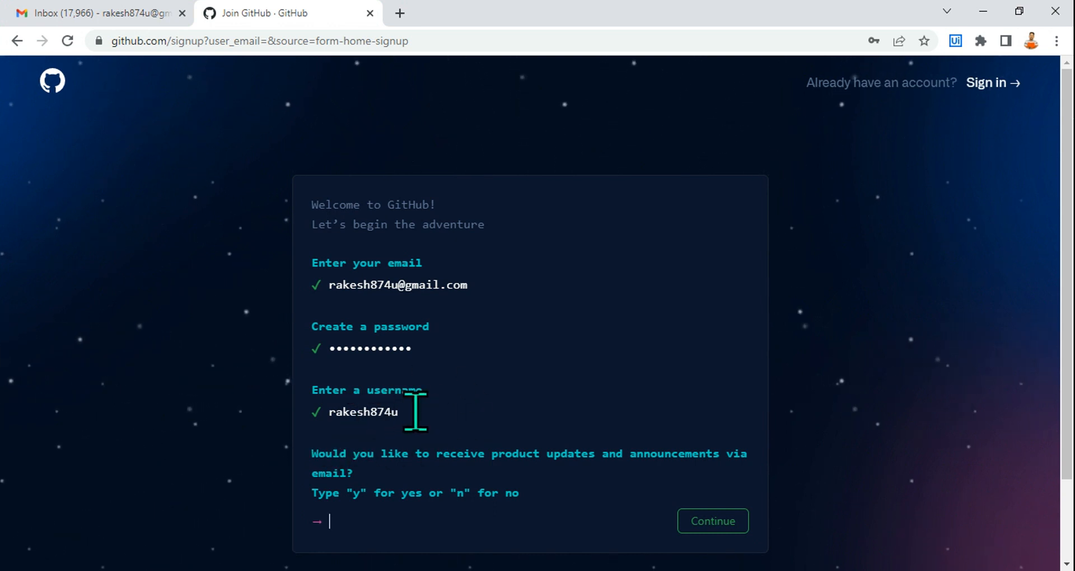
{"action": "mouse_move", "coordinate": [483, 483]}
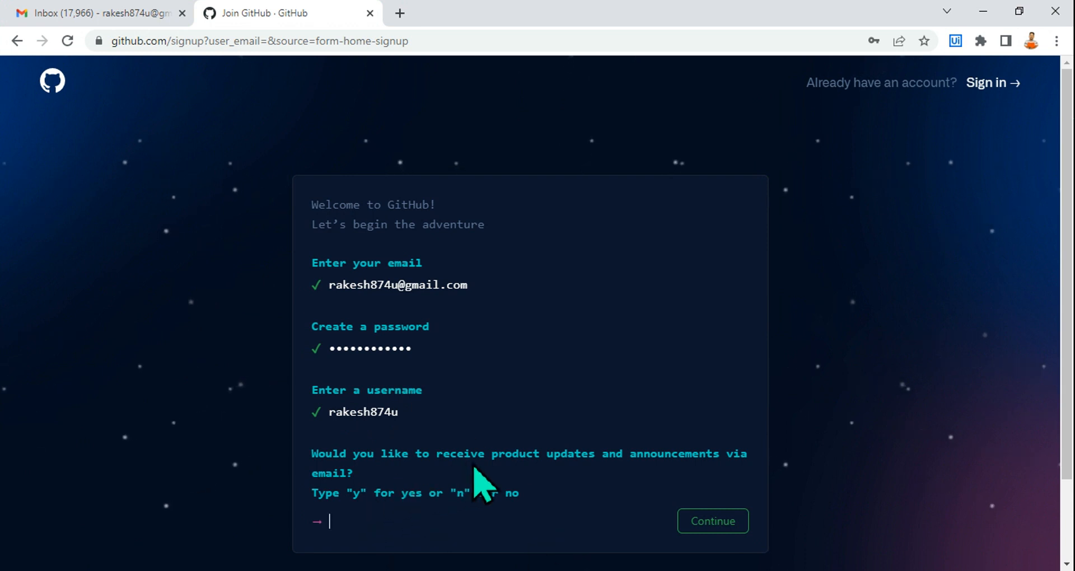
{"action": "mouse_move", "coordinate": [681, 487]}
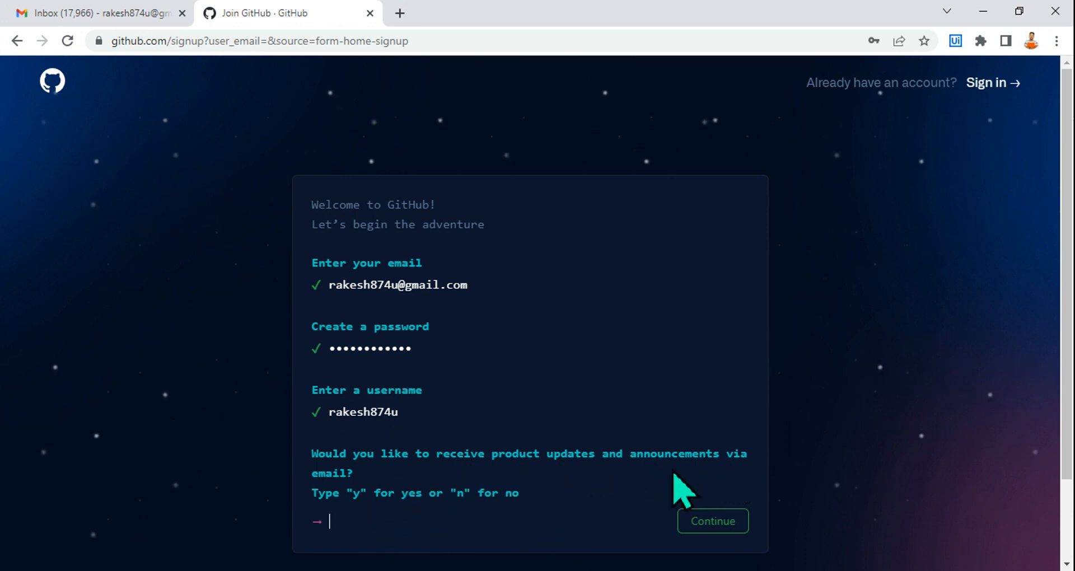
{"action": "mouse_move", "coordinate": [391, 528]}
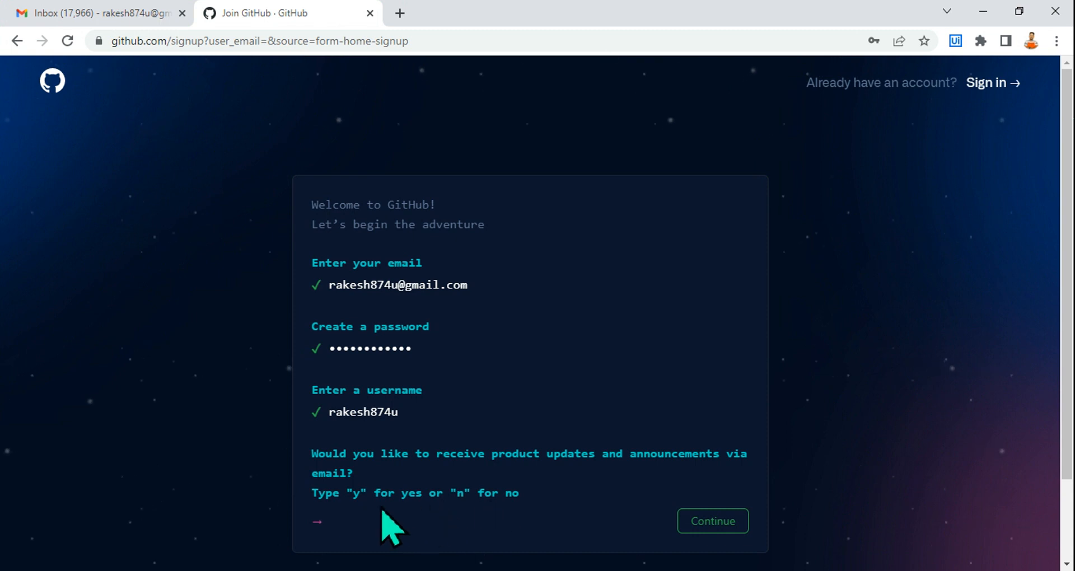
{"action": "type", "text": "n"}
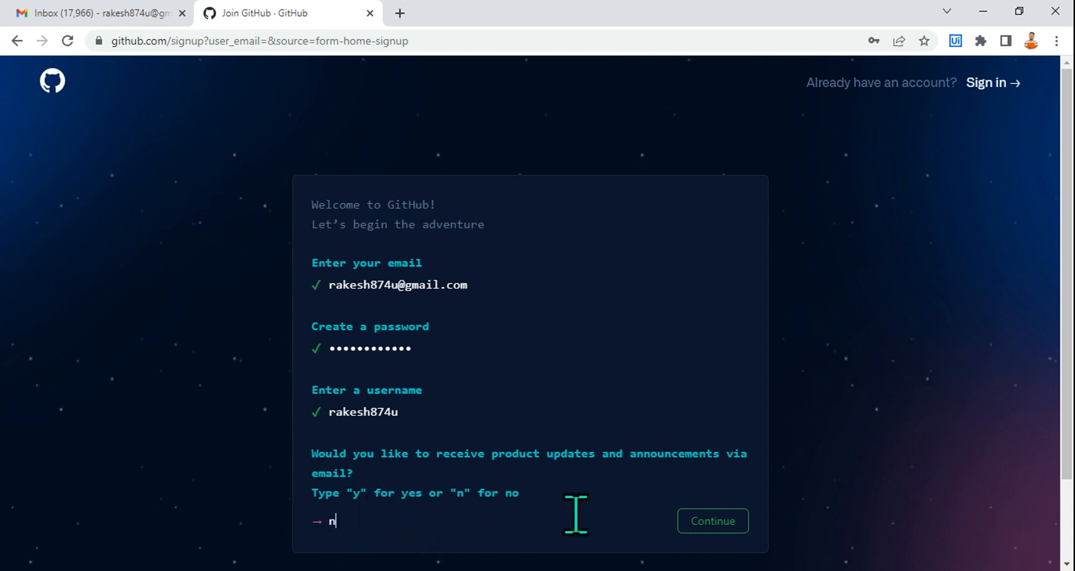
{"action": "left_click", "coordinate": [711, 520]}
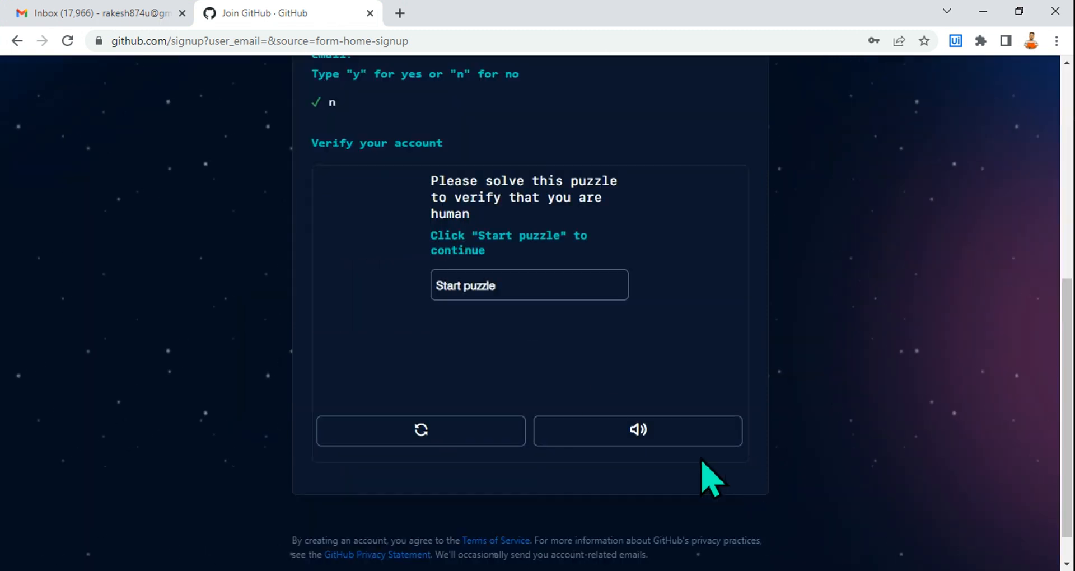
Solve the verification puzzle by selecting the spiral galaxy image
{"action": "scroll", "scroll_direction": "up", "scroll_amount": 3}
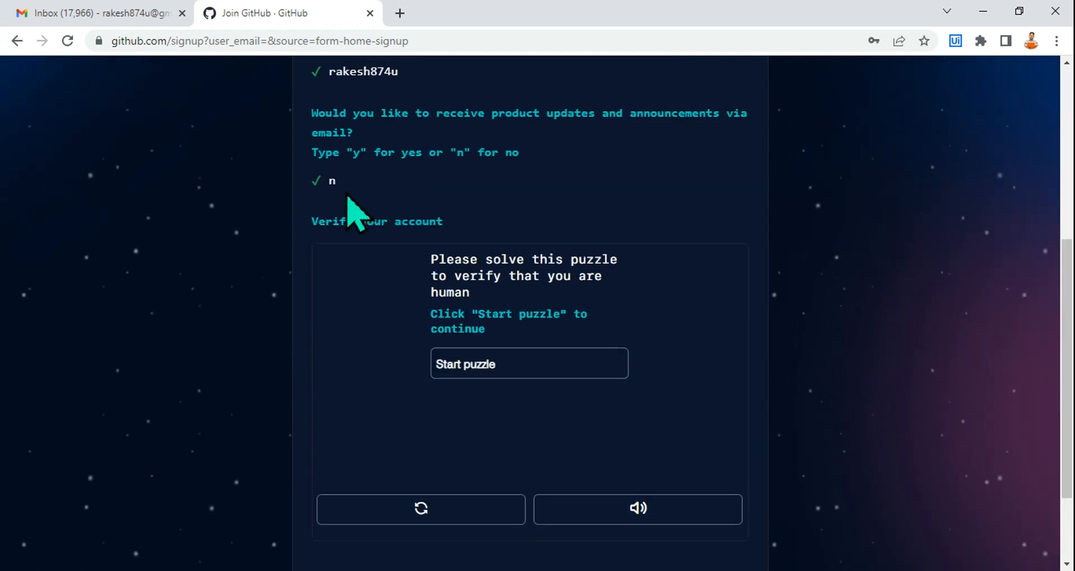
{"action": "mouse_move", "coordinate": [359, 223]}
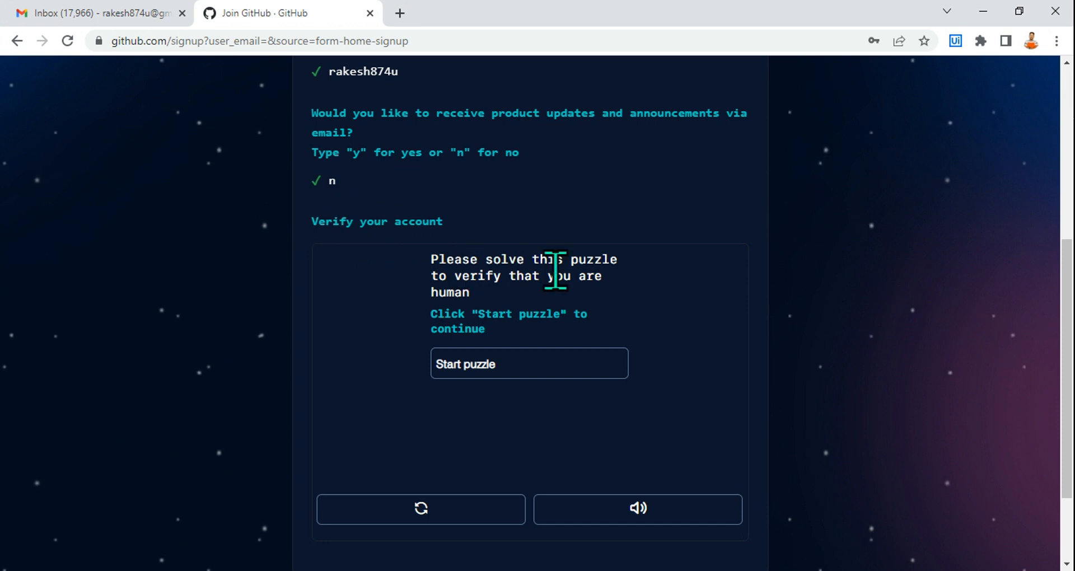
{"action": "mouse_move", "coordinate": [609, 328]}
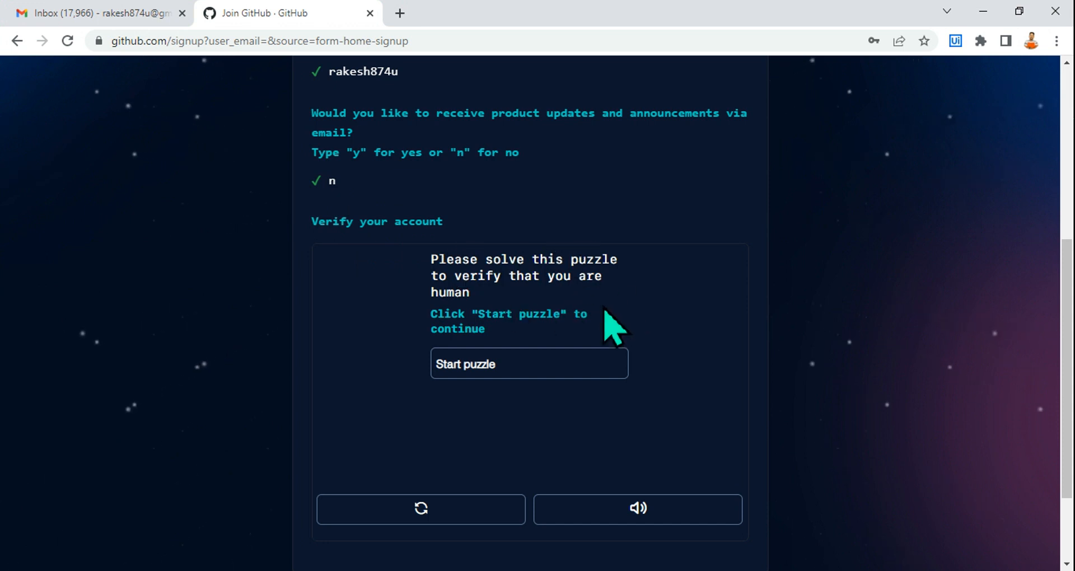
{"action": "mouse_move", "coordinate": [507, 384]}
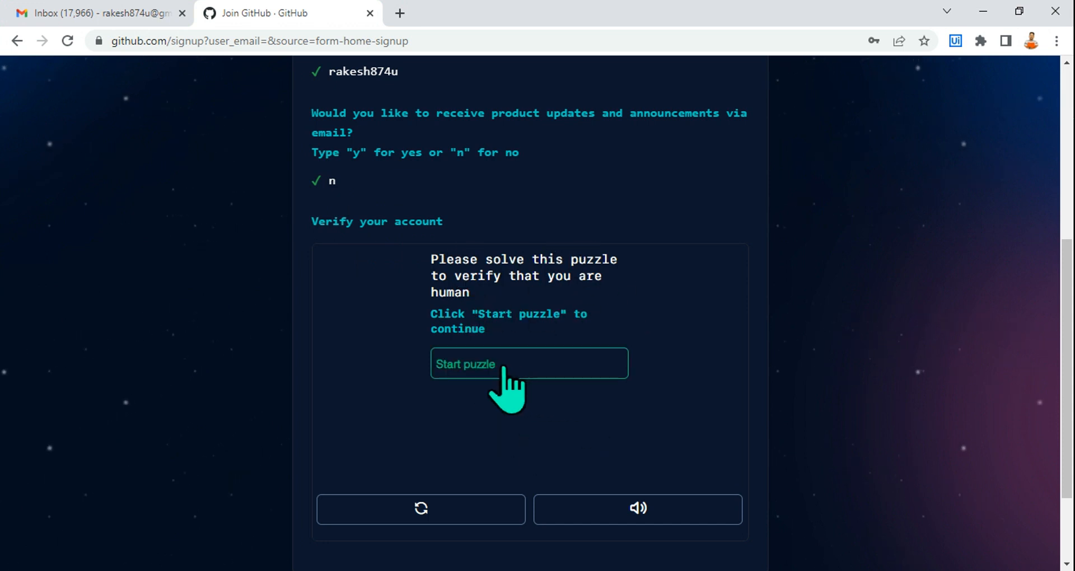
{"action": "left_click", "coordinate": [528, 362]}
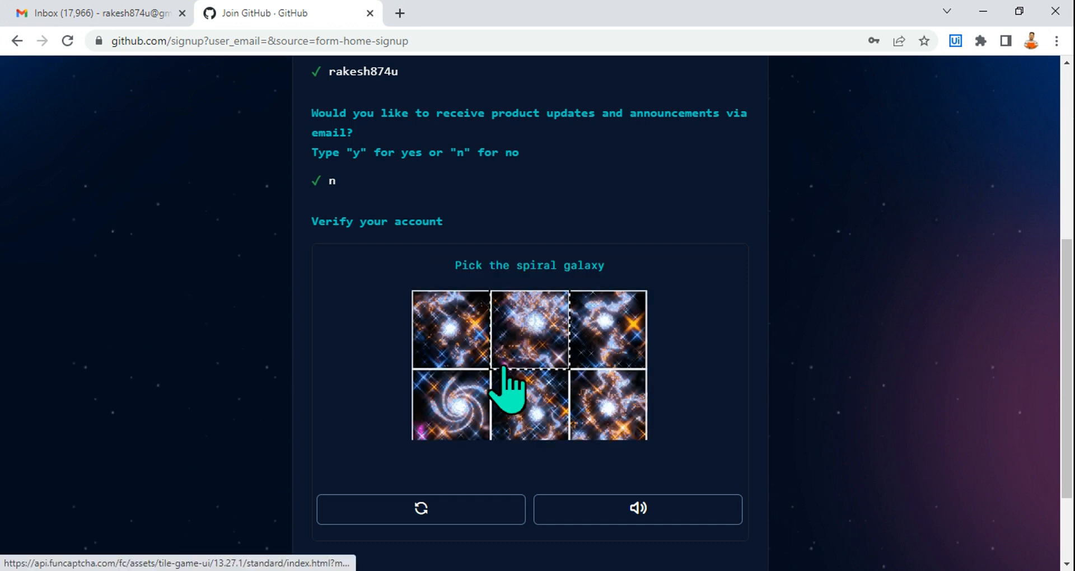
{"action": "mouse_move", "coordinate": [609, 296]}
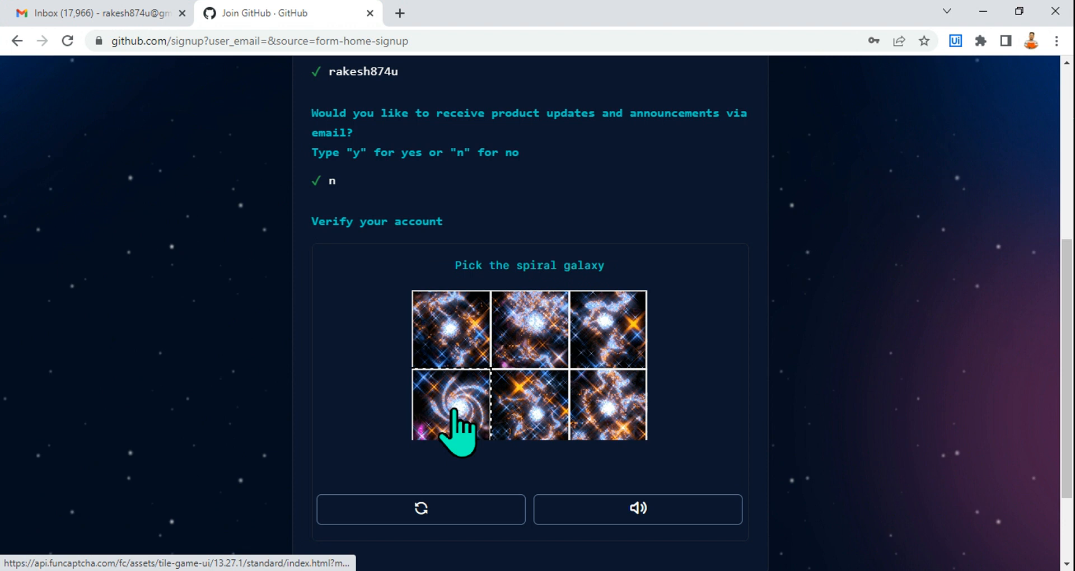
{"action": "left_click", "coordinate": [450, 404]}
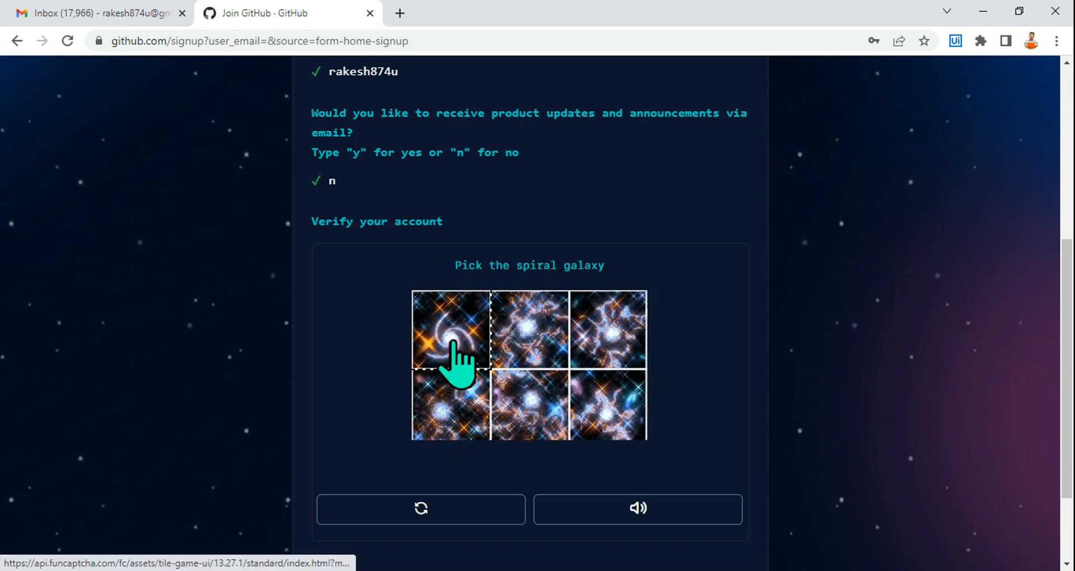
{"action": "left_click", "coordinate": [453, 327]}
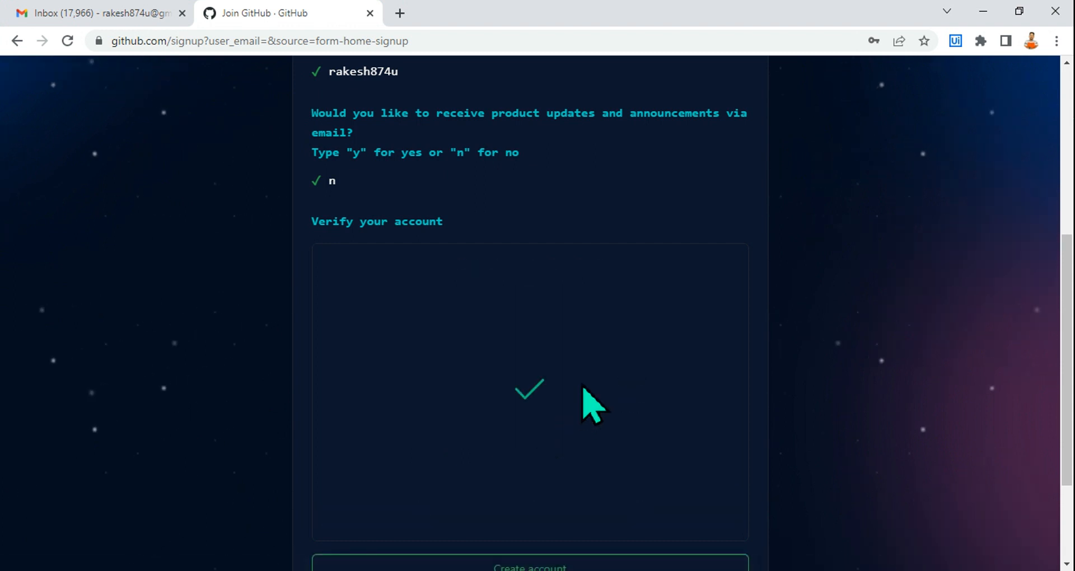
Submit the sign-up with Create account
{"action": "scroll", "scroll_direction": "down", "scroll_amount": 3}
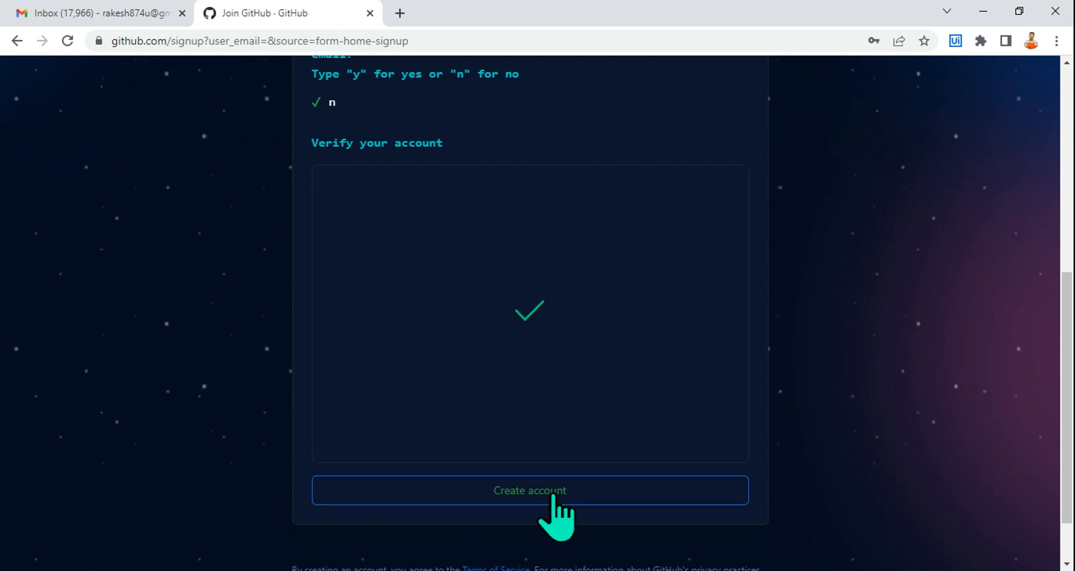
{"action": "left_click", "coordinate": [529, 490]}
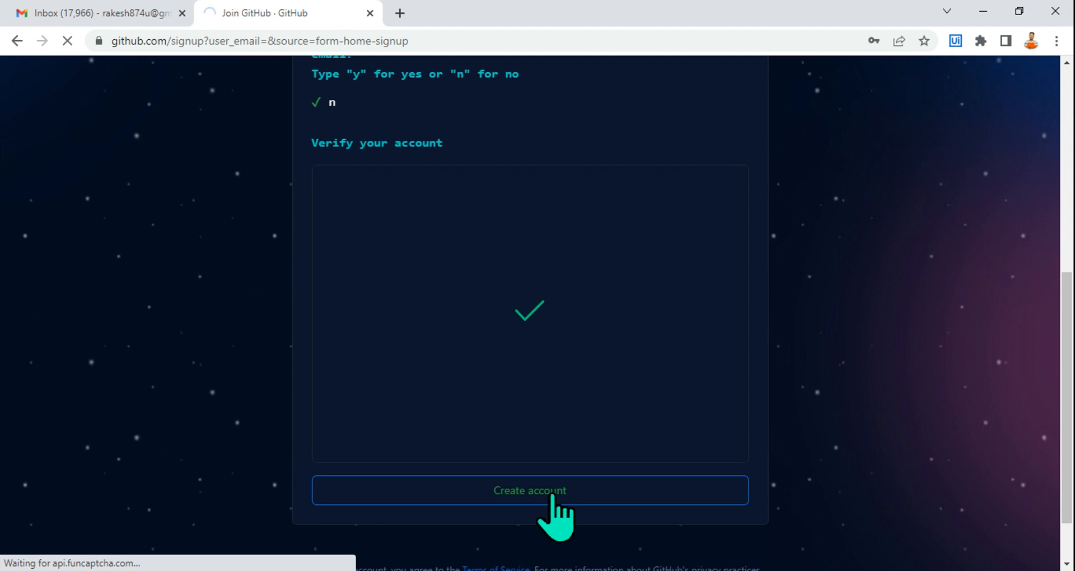
{"action": "left_click", "coordinate": [528, 489]}
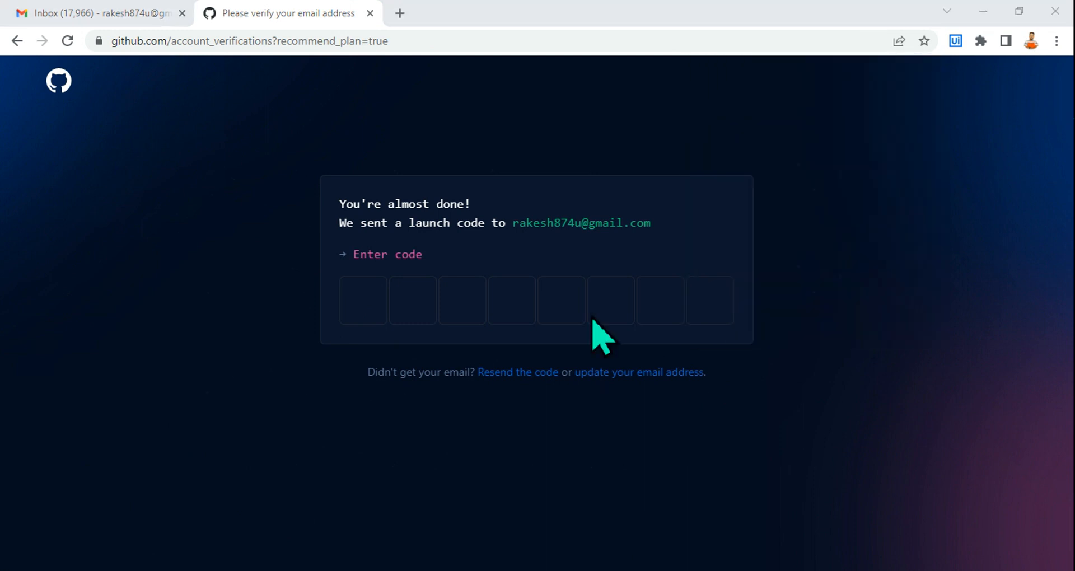
{"action": "mouse_move", "coordinate": [487, 261]}
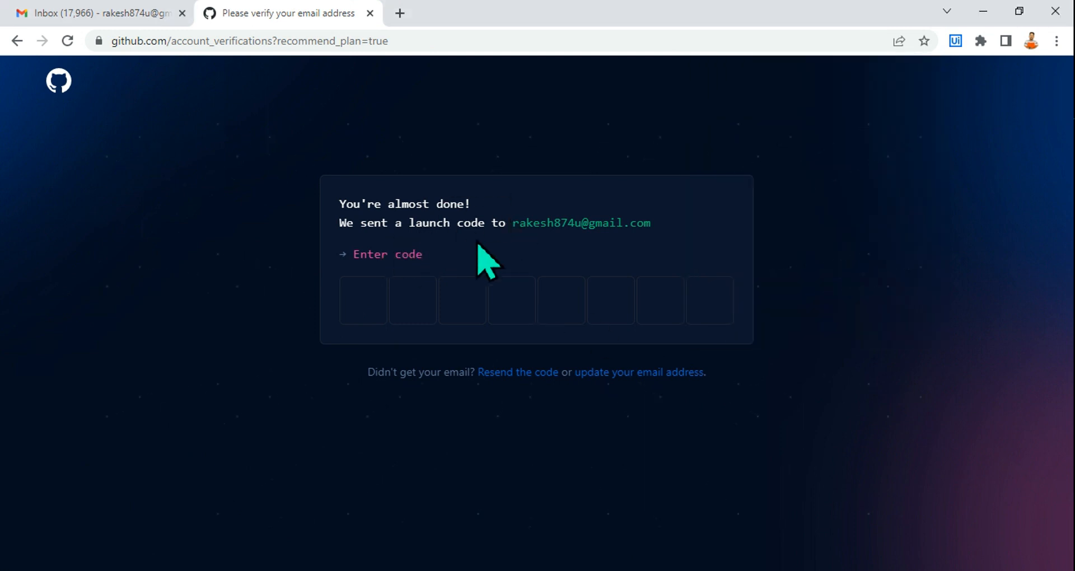
{"action": "mouse_move", "coordinate": [665, 243]}
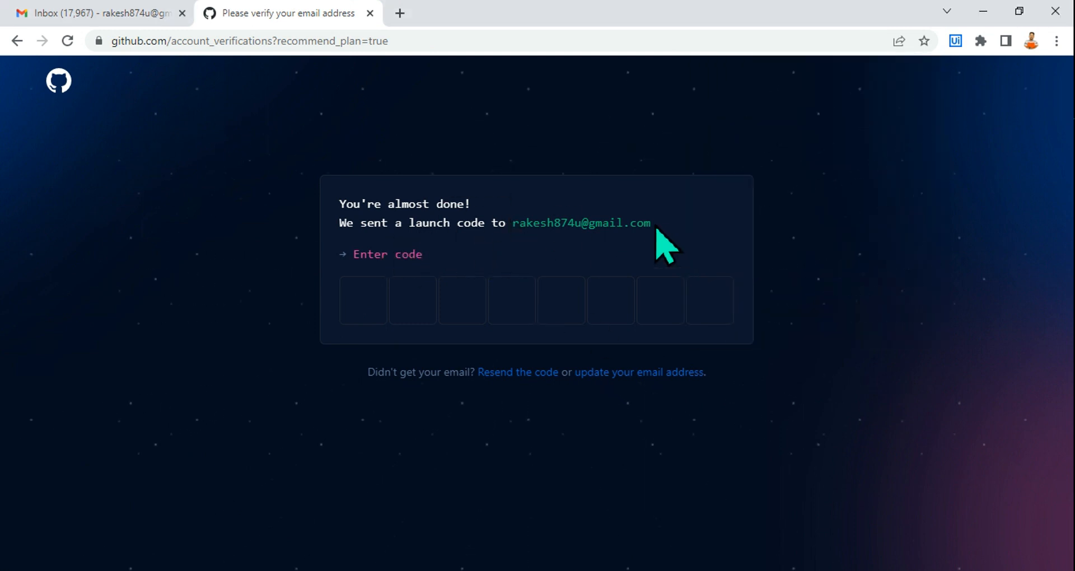
Switch to the Gmail tab and view the GitHub launch code email
{"action": "left_click", "coordinate": [96, 14]}
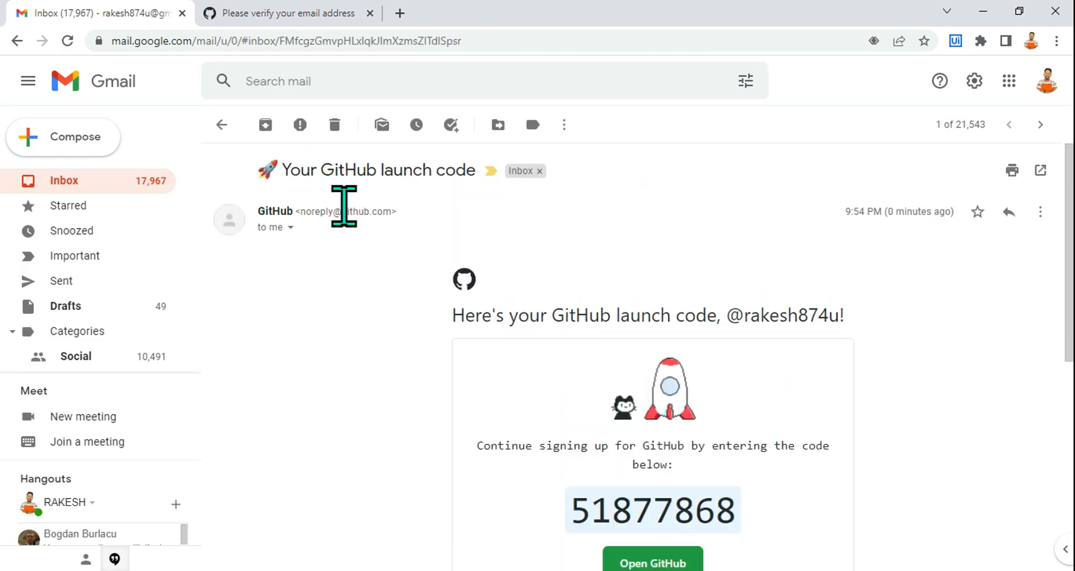
{"action": "scroll", "scroll_direction": "down", "scroll_amount": 3}
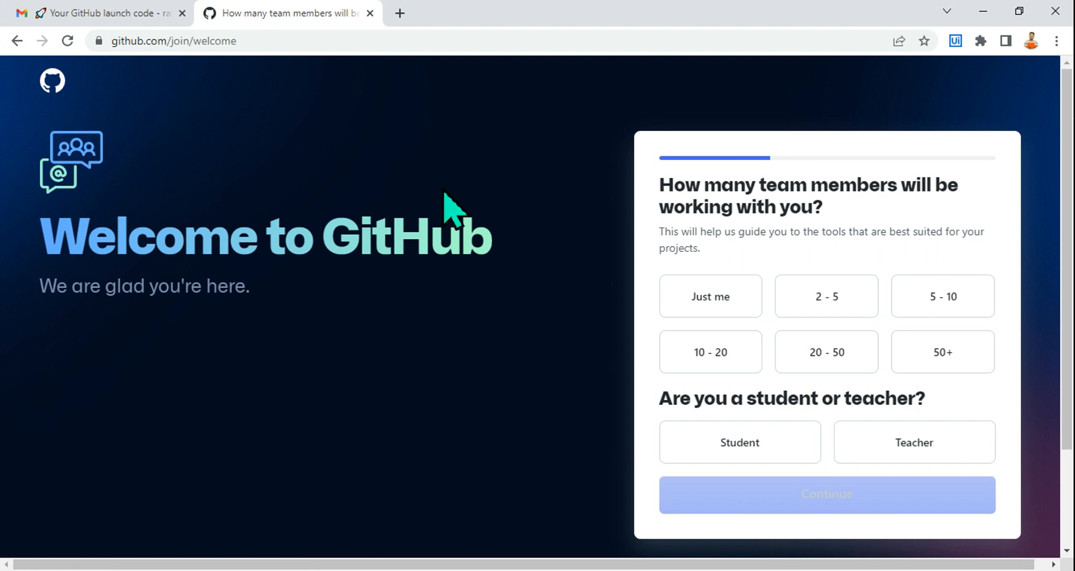
{"action": "mouse_move", "coordinate": [199, 261]}
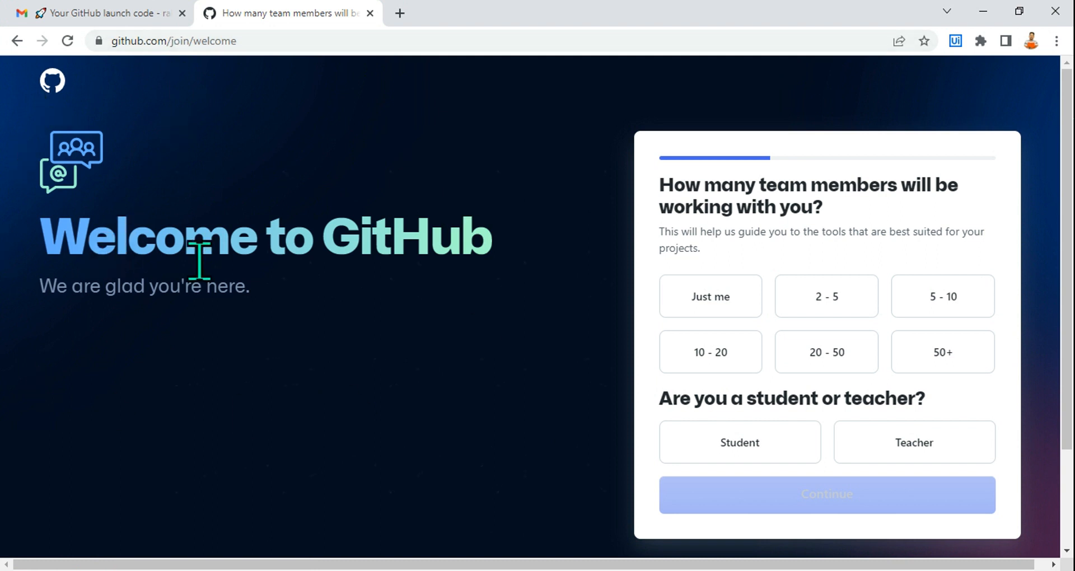
{"action": "mouse_move", "coordinate": [296, 326]}
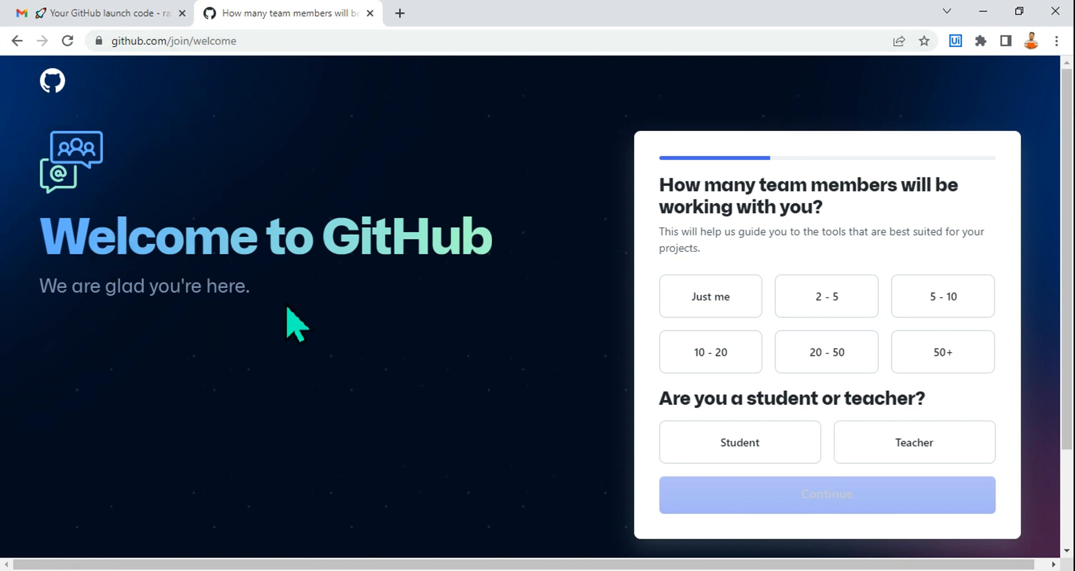
{"action": "mouse_move", "coordinate": [953, 227]}
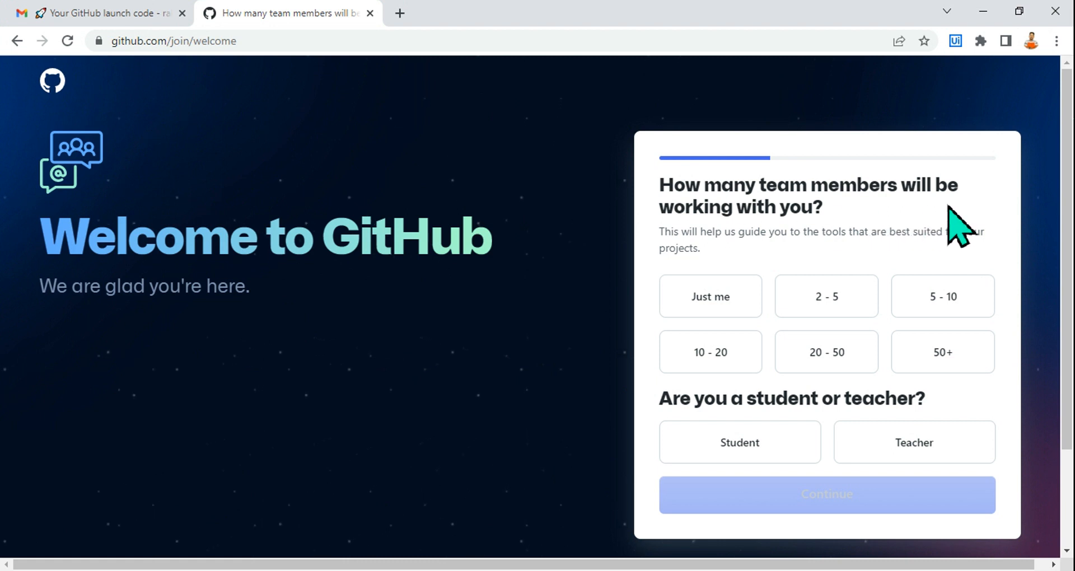
{"action": "mouse_move", "coordinate": [722, 326]}
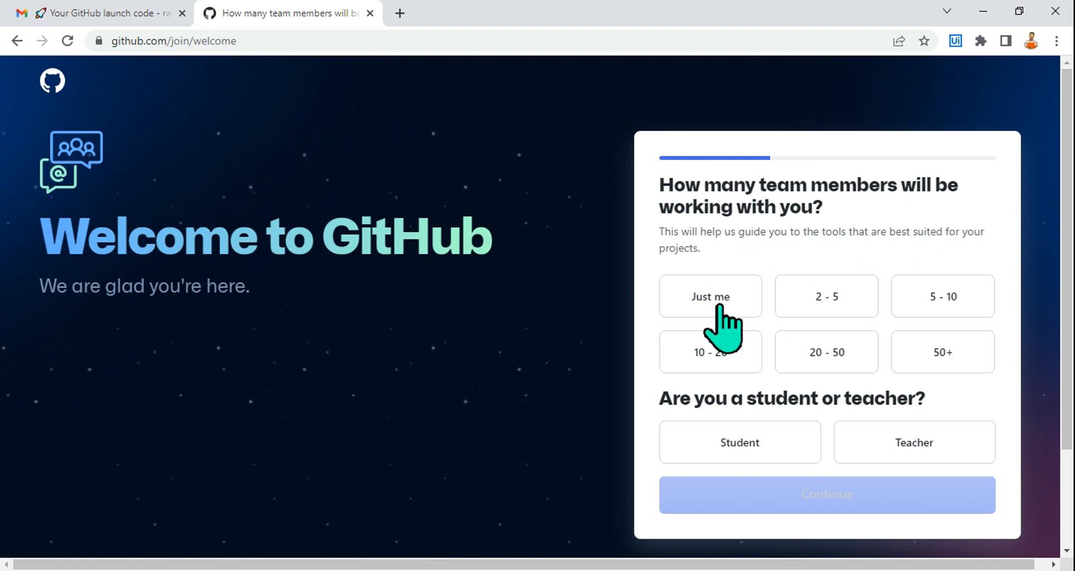
Answer "Just me" and "Student" on the Welcome page and continue
{"action": "left_click", "coordinate": [710, 296]}
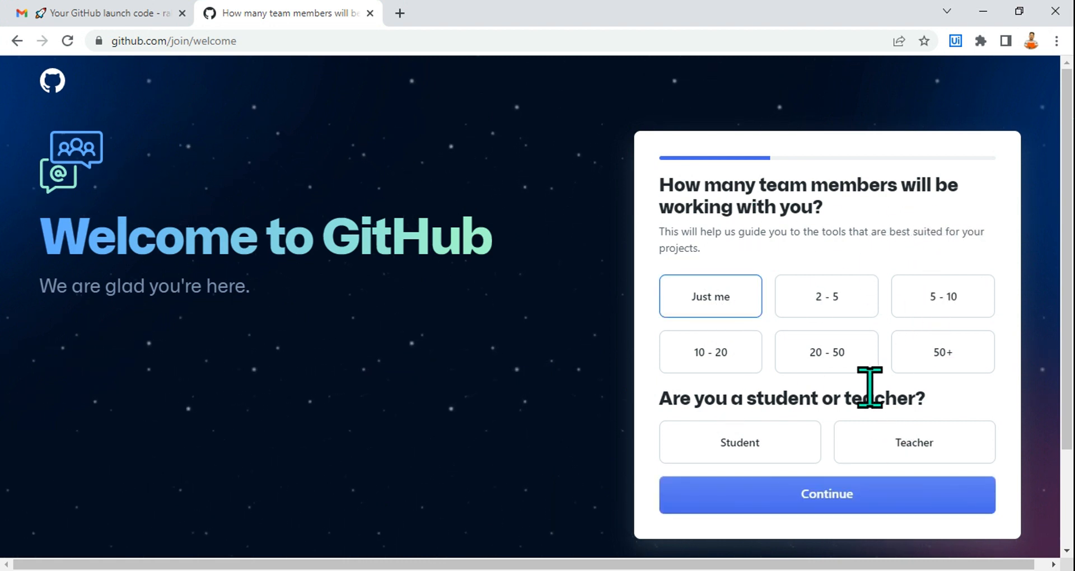
{"action": "mouse_move", "coordinate": [781, 466]}
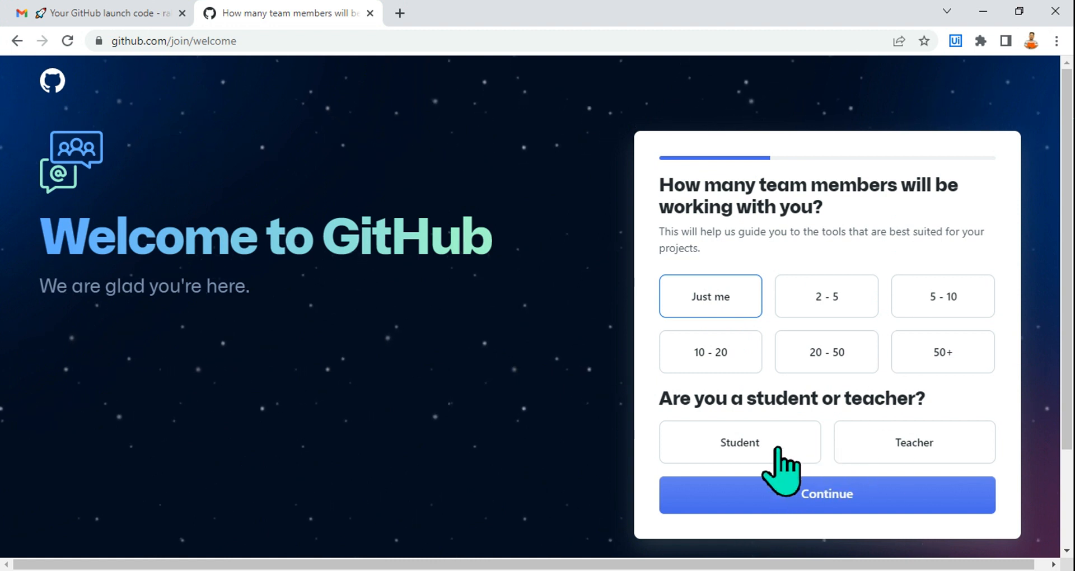
{"action": "mouse_move", "coordinate": [880, 507]}
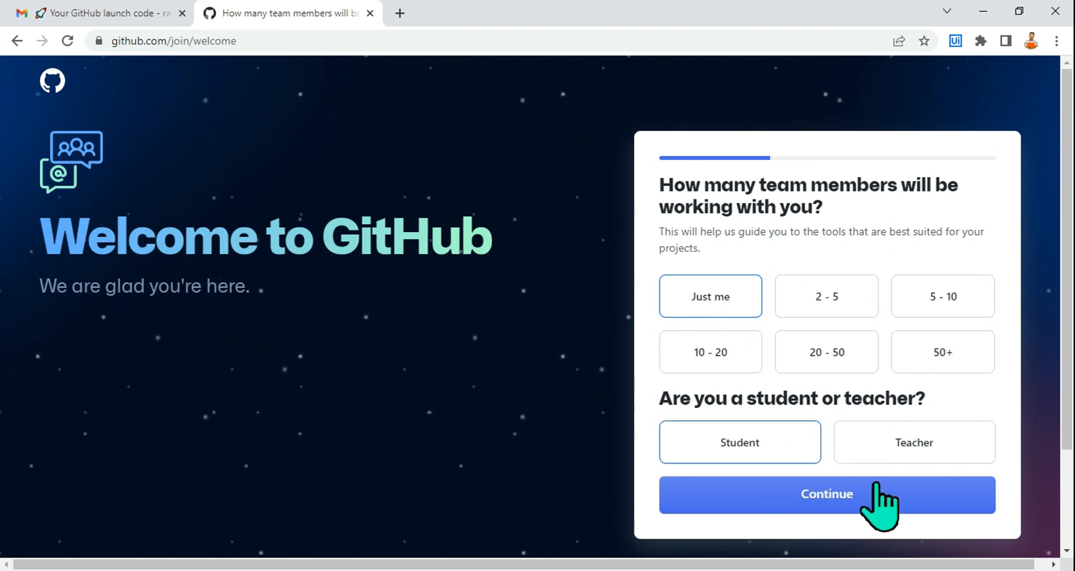
{"action": "left_click", "coordinate": [826, 494]}
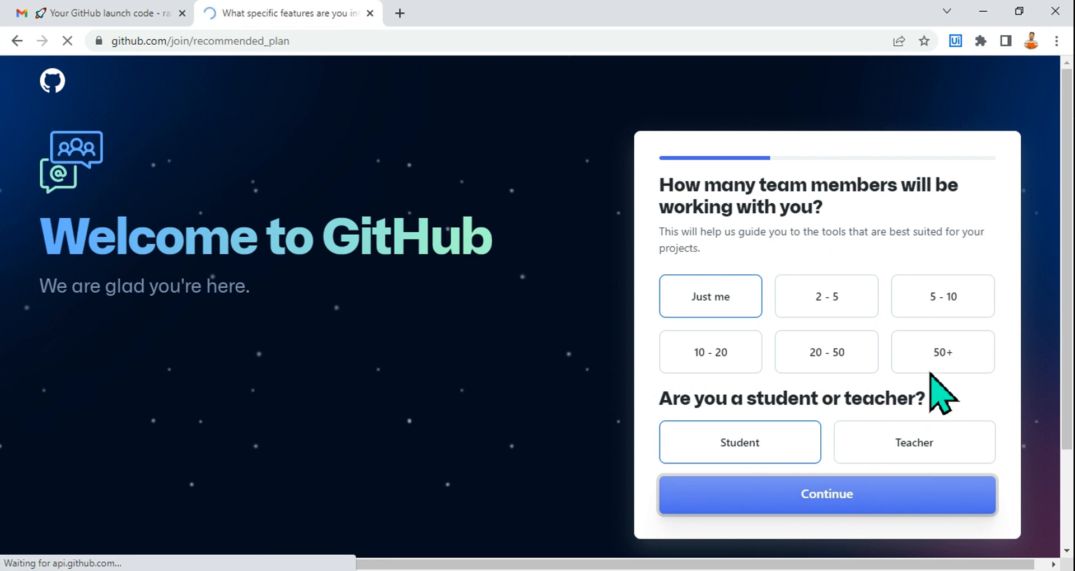
Scroll through the features checklist without ticking any option, down to Continue
{"action": "left_click", "coordinate": [826, 494]}
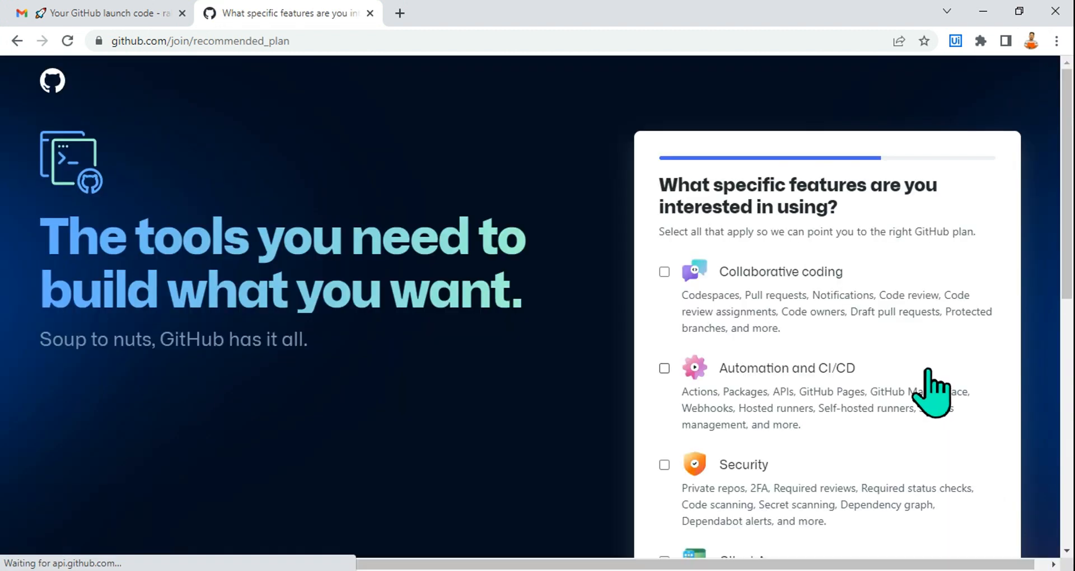
{"action": "mouse_move", "coordinate": [929, 219]}
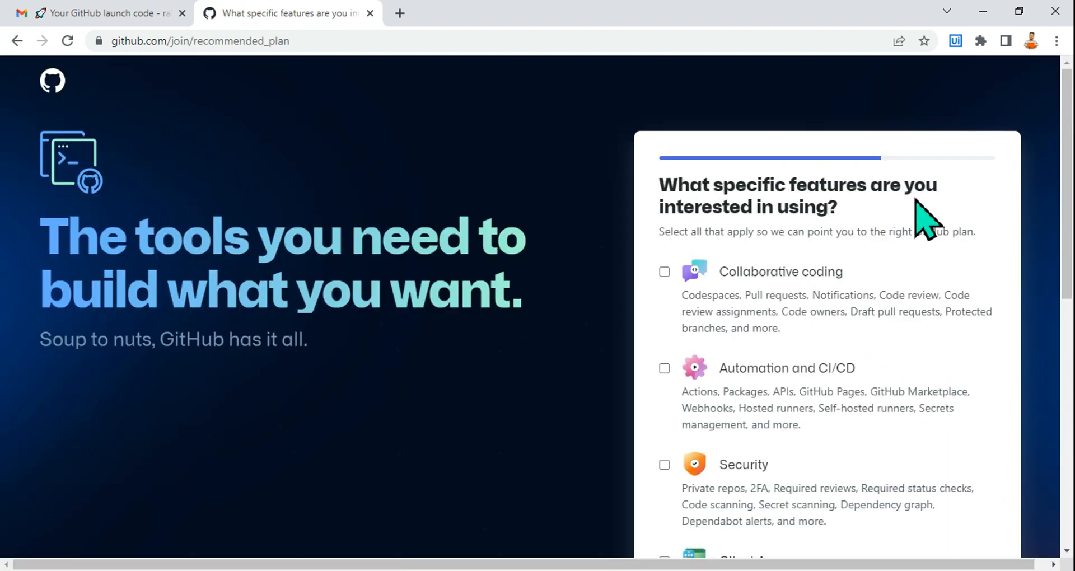
{"action": "scroll", "scroll_direction": "down", "scroll_amount": 3}
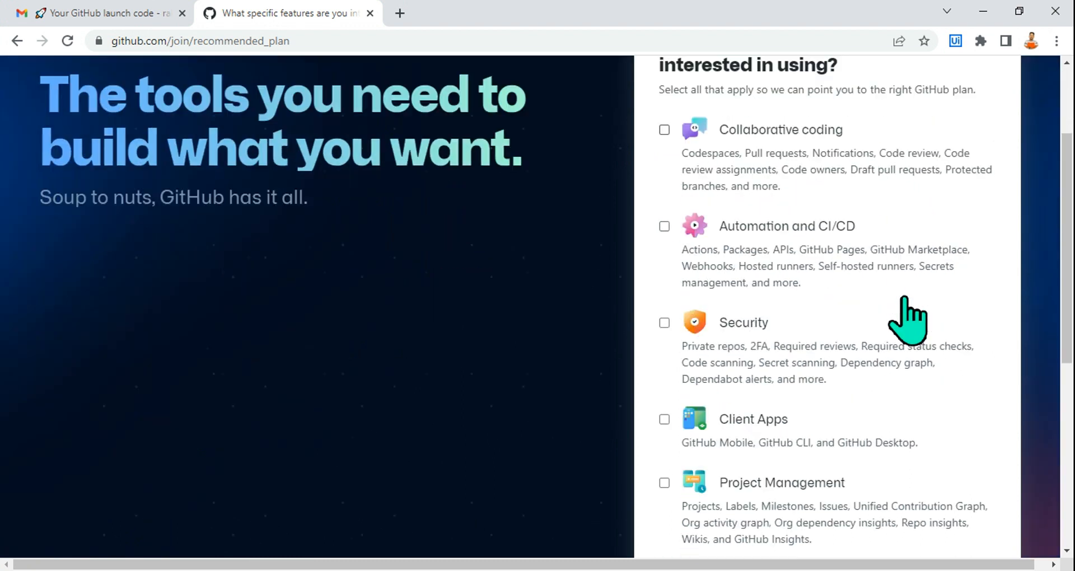
{"action": "scroll", "scroll_direction": "down", "scroll_amount": 3}
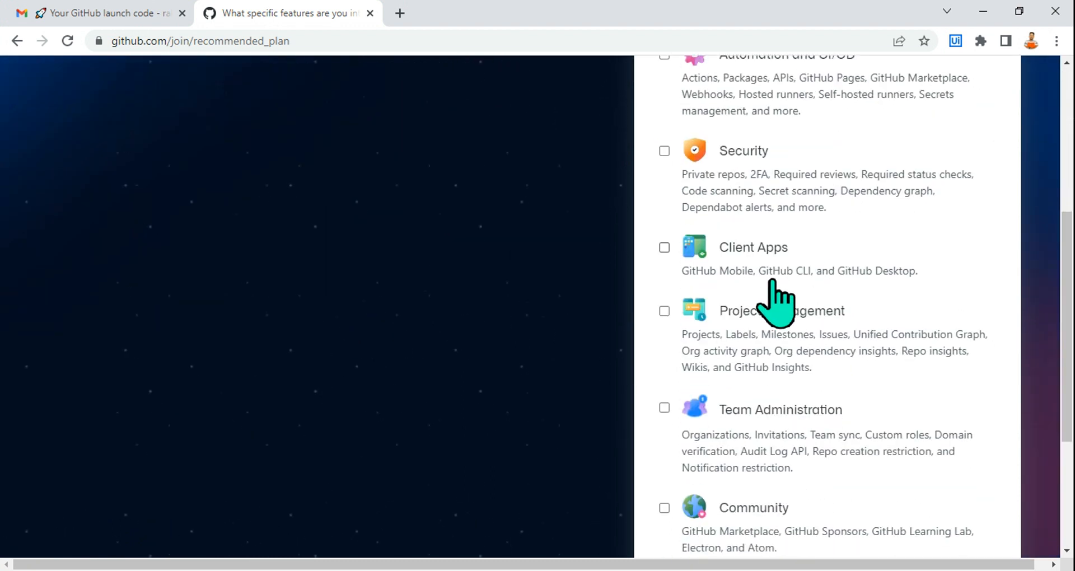
{"action": "scroll", "scroll_direction": "up", "scroll_amount": 3}
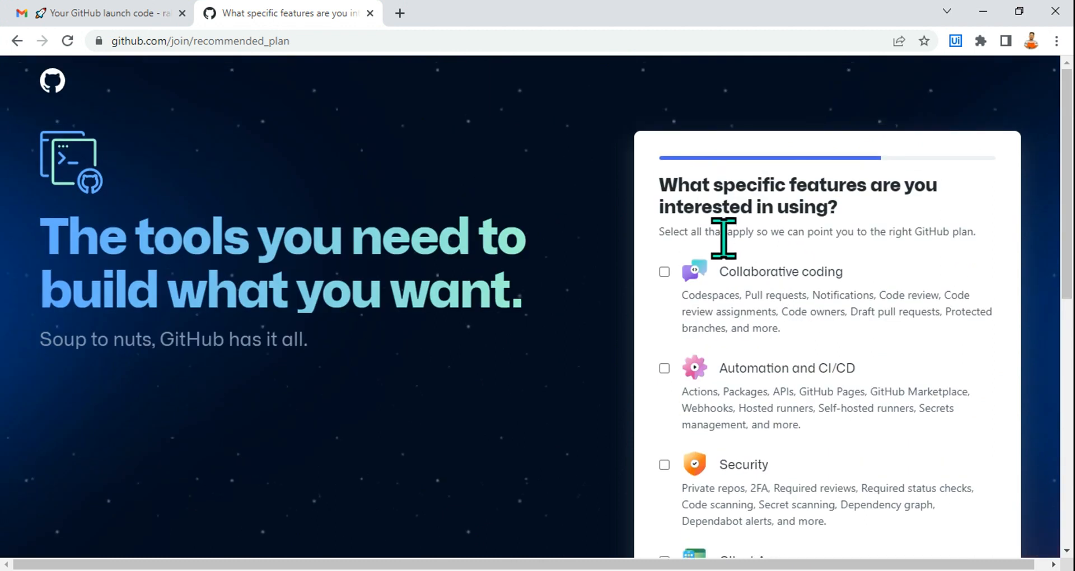
{"action": "scroll", "scroll_direction": "down", "scroll_amount": 3}
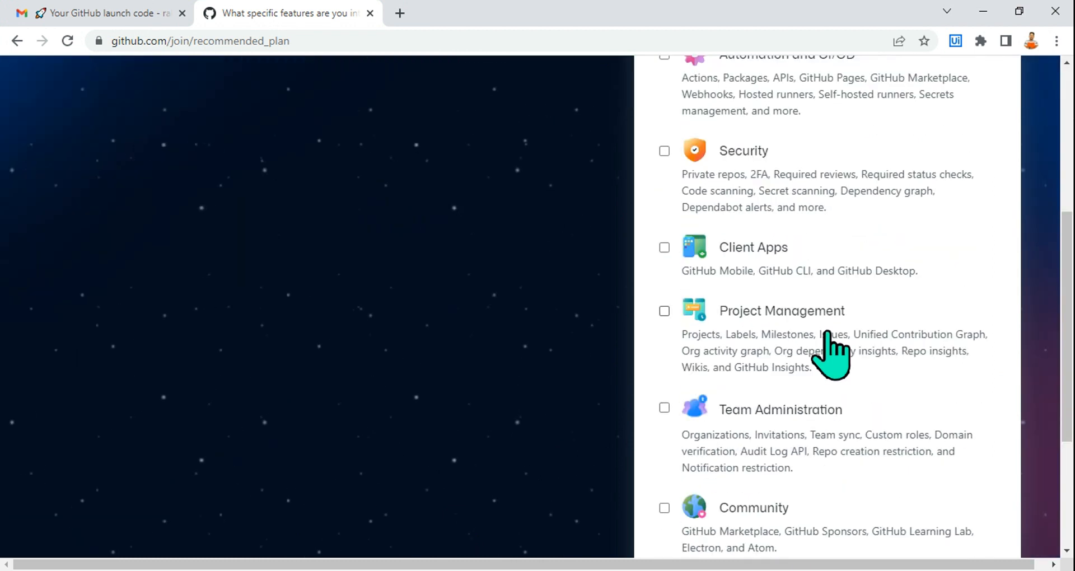
{"action": "scroll", "scroll_direction": "down", "scroll_amount": 3}
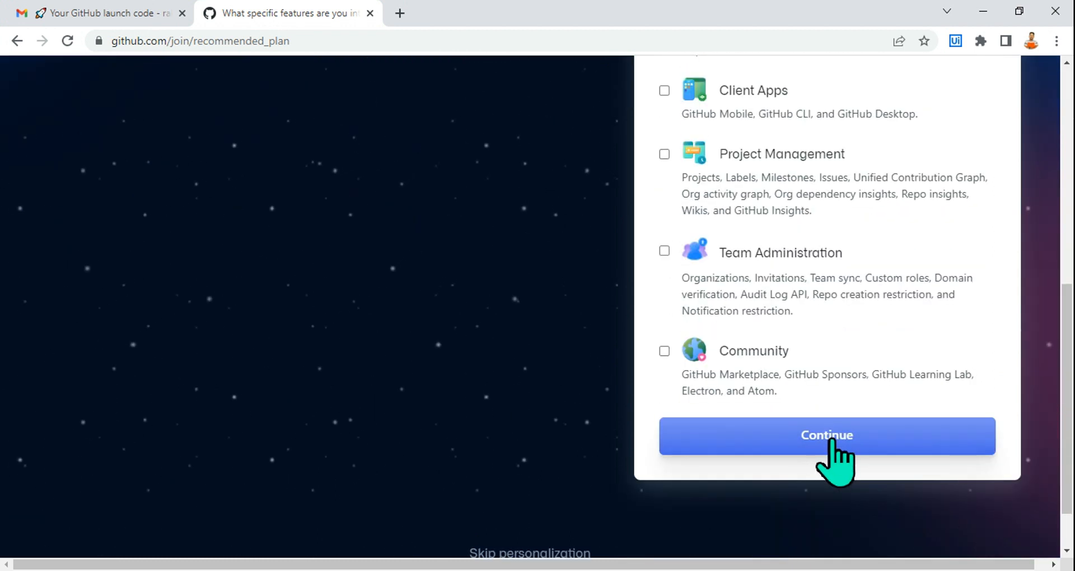
{"action": "left_click", "coordinate": [827, 435]}
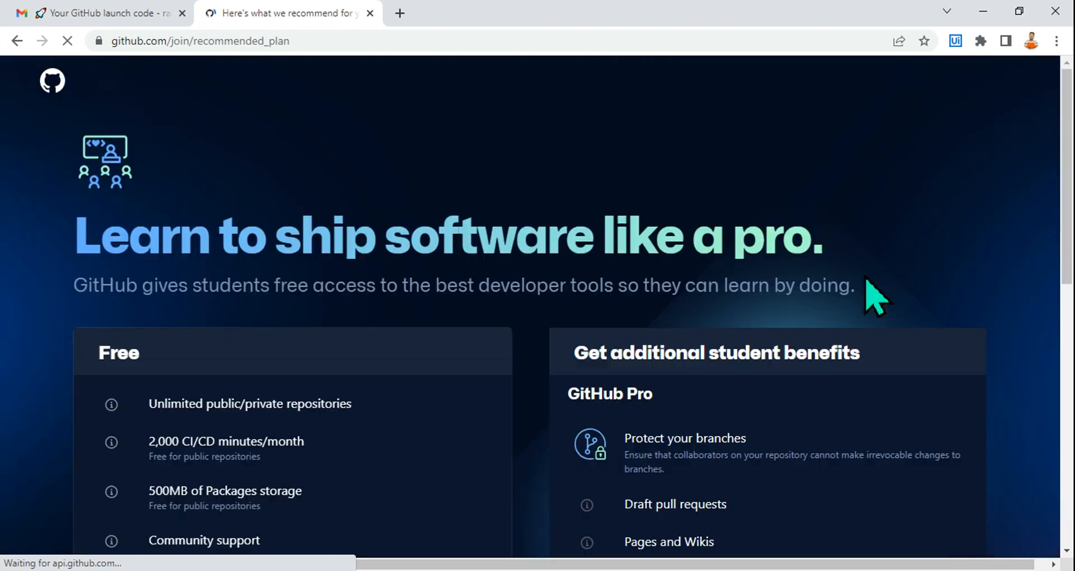
{"action": "mouse_move", "coordinate": [116, 206]}
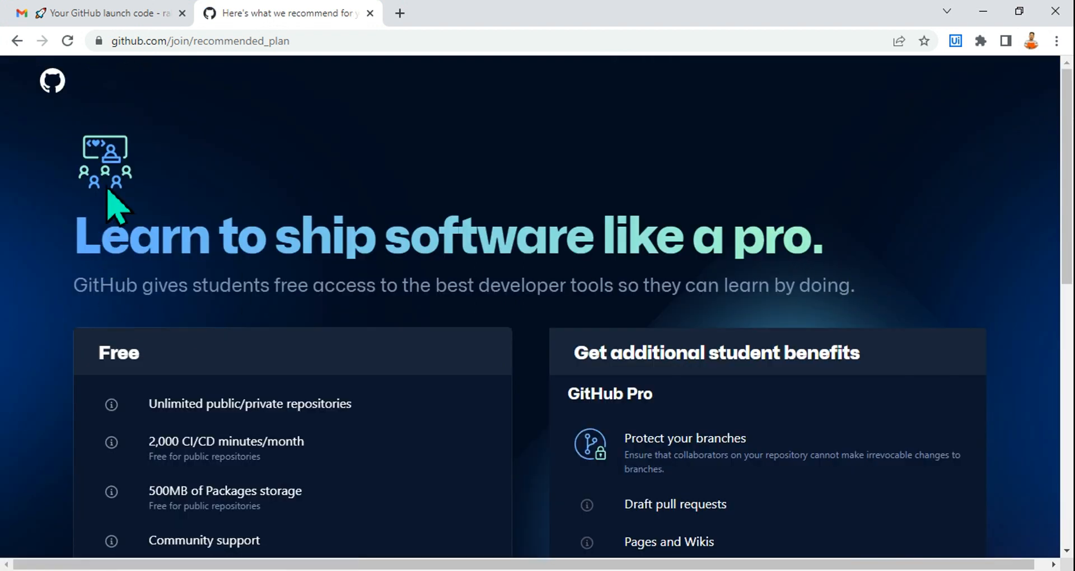
{"action": "scroll", "scroll_direction": "down", "scroll_amount": 3}
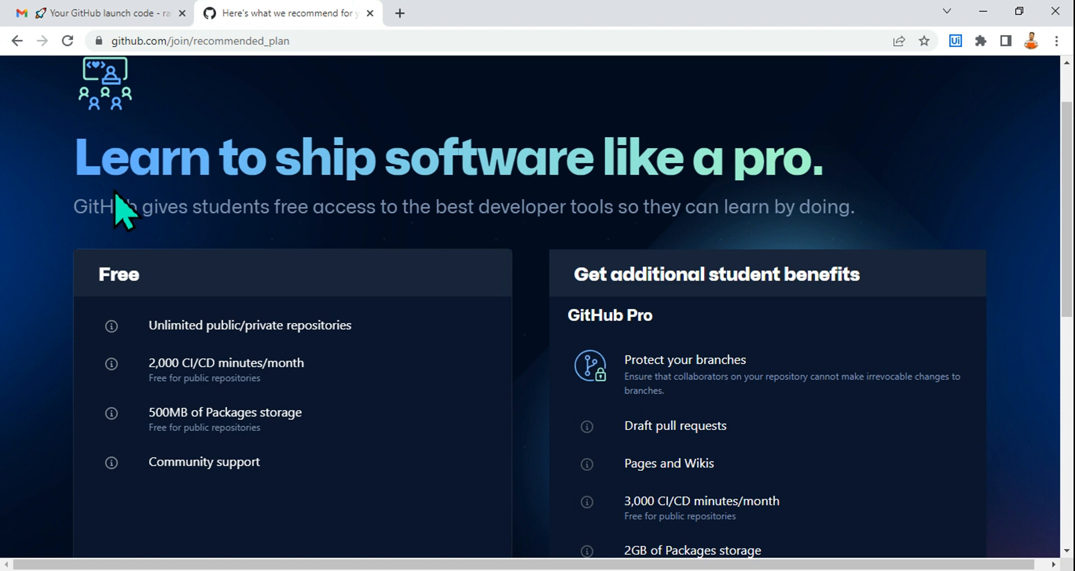
{"action": "mouse_move", "coordinate": [757, 170]}
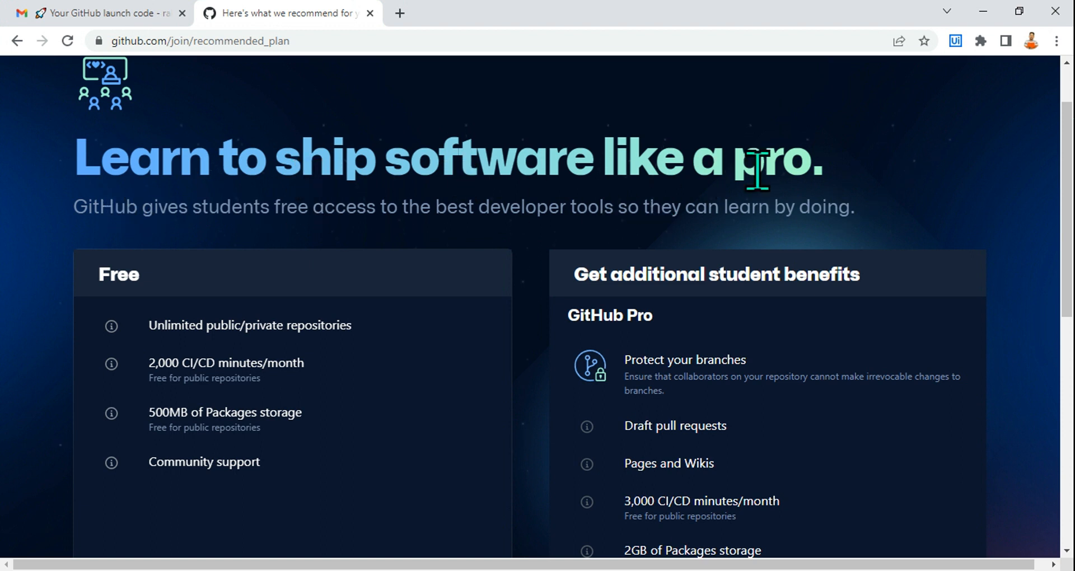
{"action": "scroll", "scroll_direction": "down", "scroll_amount": 3}
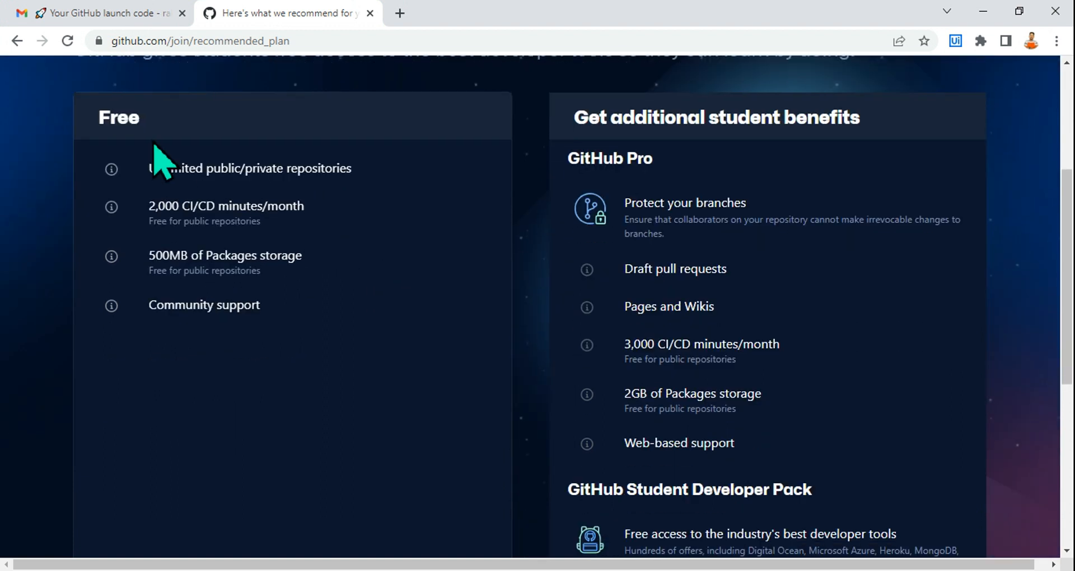
{"action": "mouse_move", "coordinate": [834, 123]}
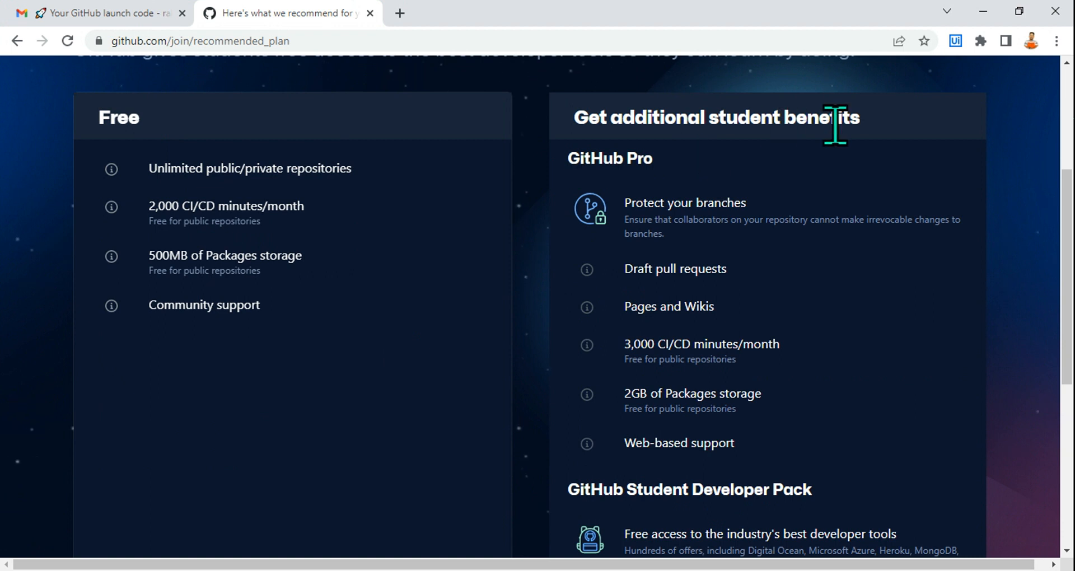
{"action": "scroll", "scroll_direction": "down", "scroll_amount": 3}
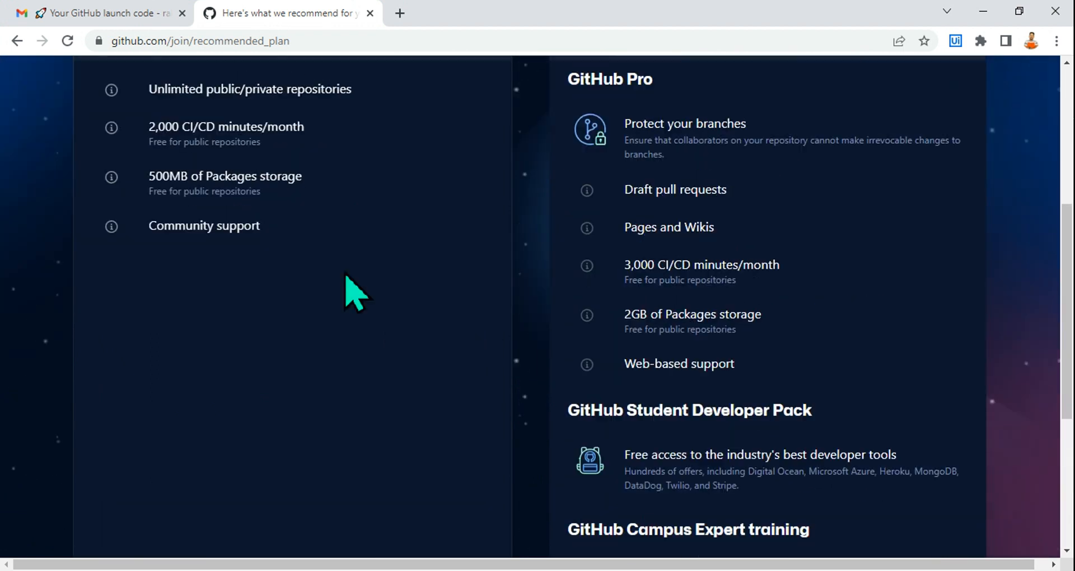
{"action": "scroll", "scroll_direction": "up", "scroll_amount": 3}
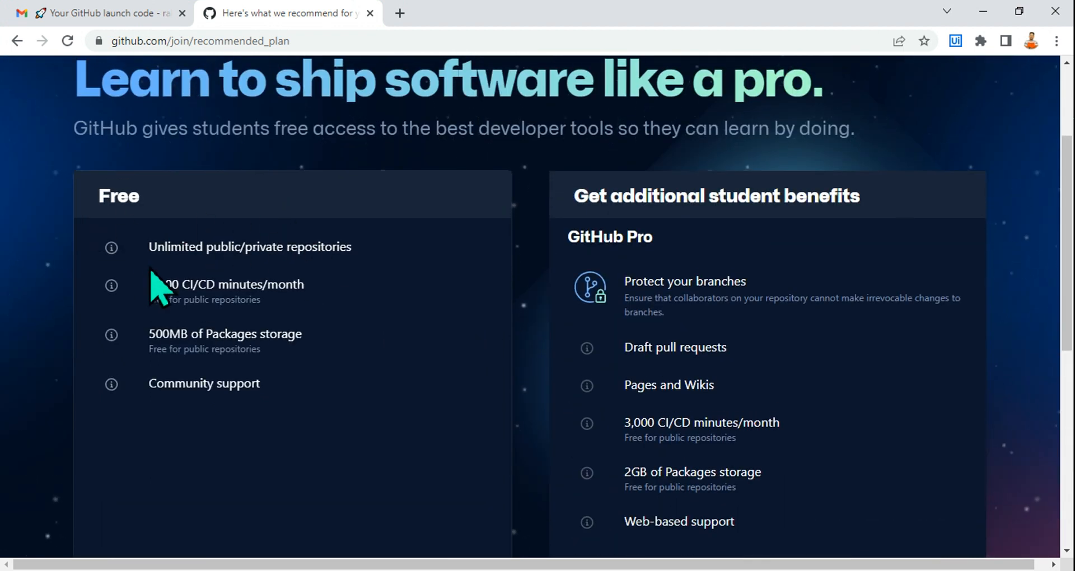
{"action": "mouse_move", "coordinate": [371, 276]}
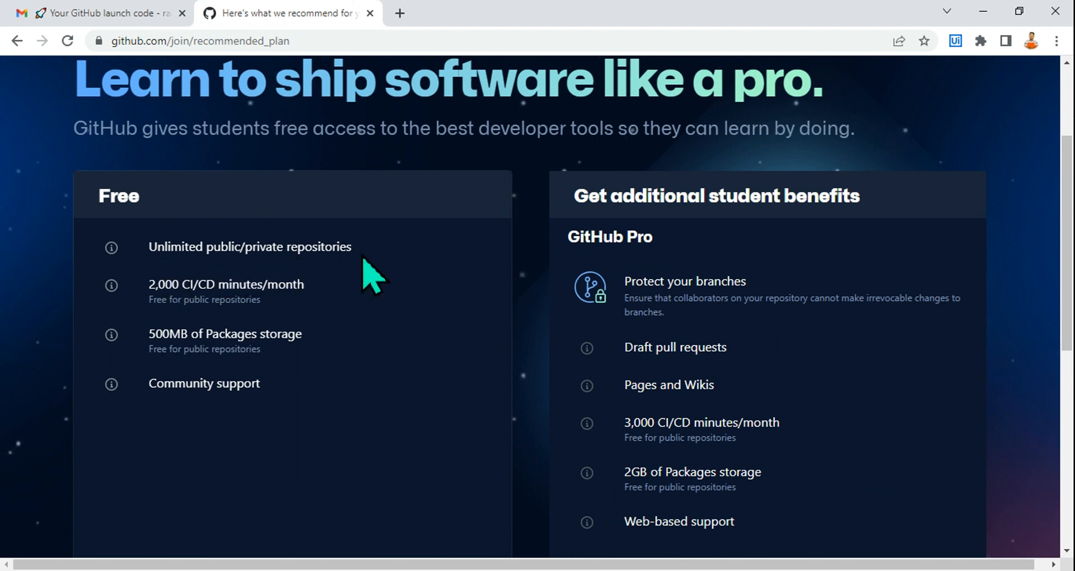
{"action": "mouse_move", "coordinate": [167, 301]}
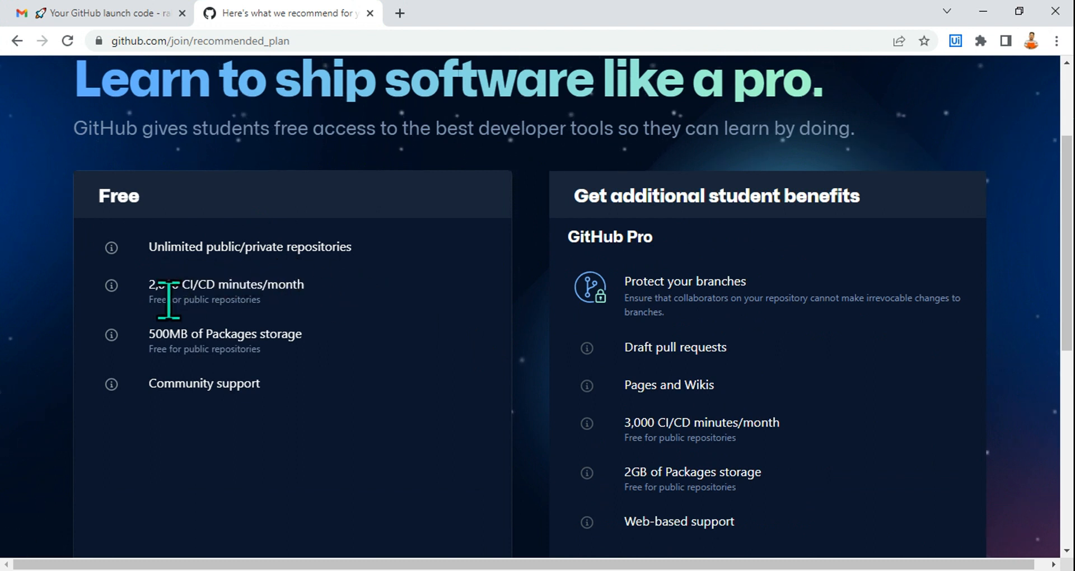
{"action": "mouse_move", "coordinate": [171, 348]}
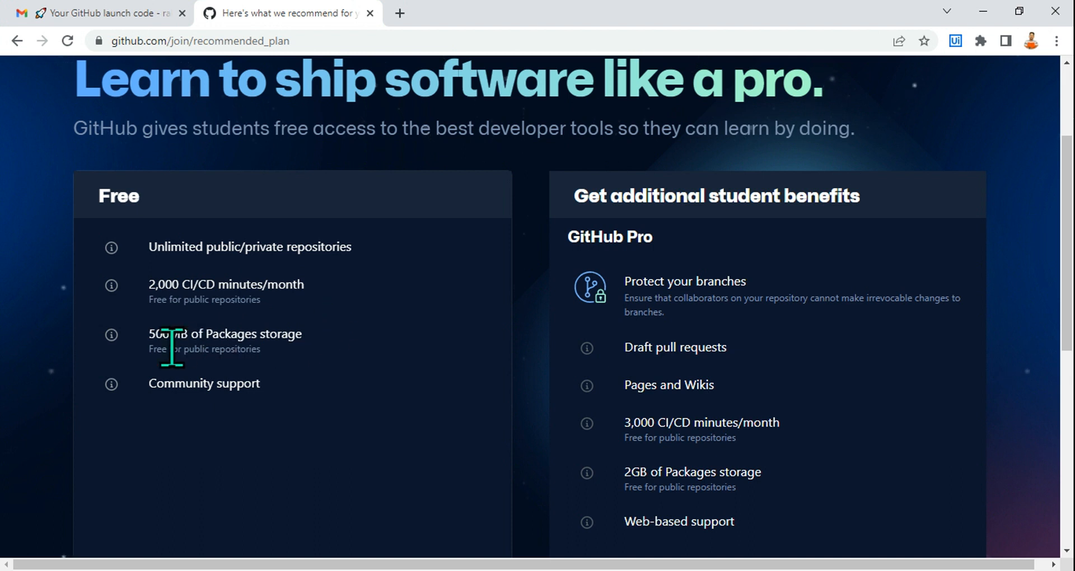
{"action": "mouse_move", "coordinate": [301, 400]}
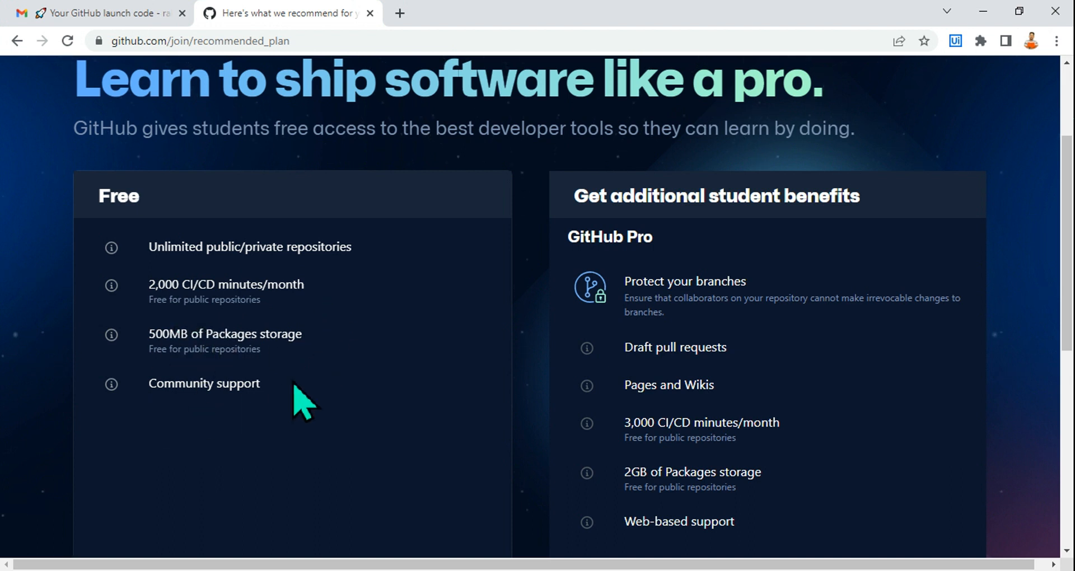
{"action": "scroll", "scroll_direction": "down", "scroll_amount": 3}
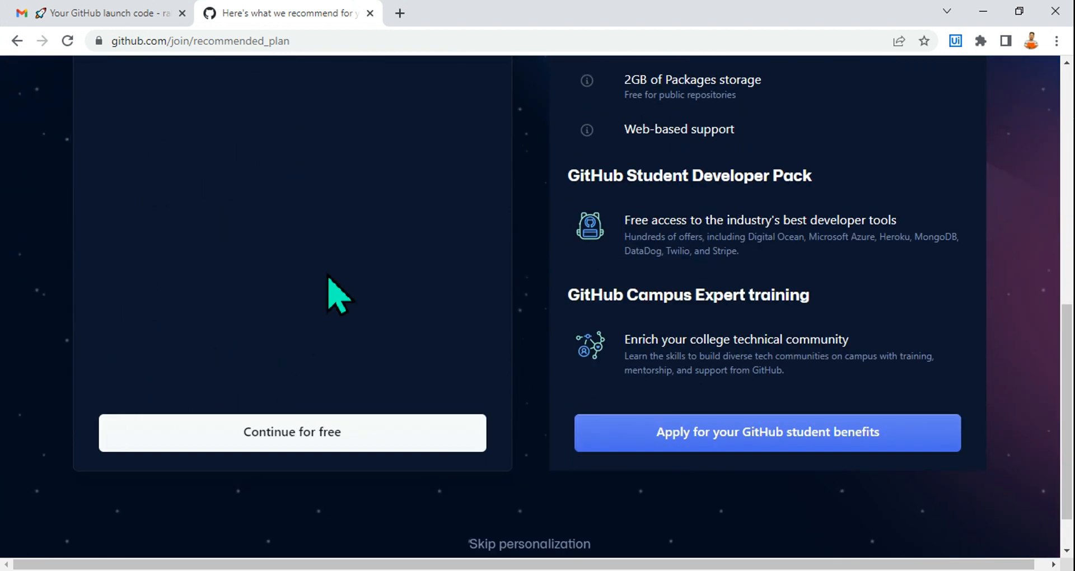
{"action": "mouse_move", "coordinate": [291, 433]}
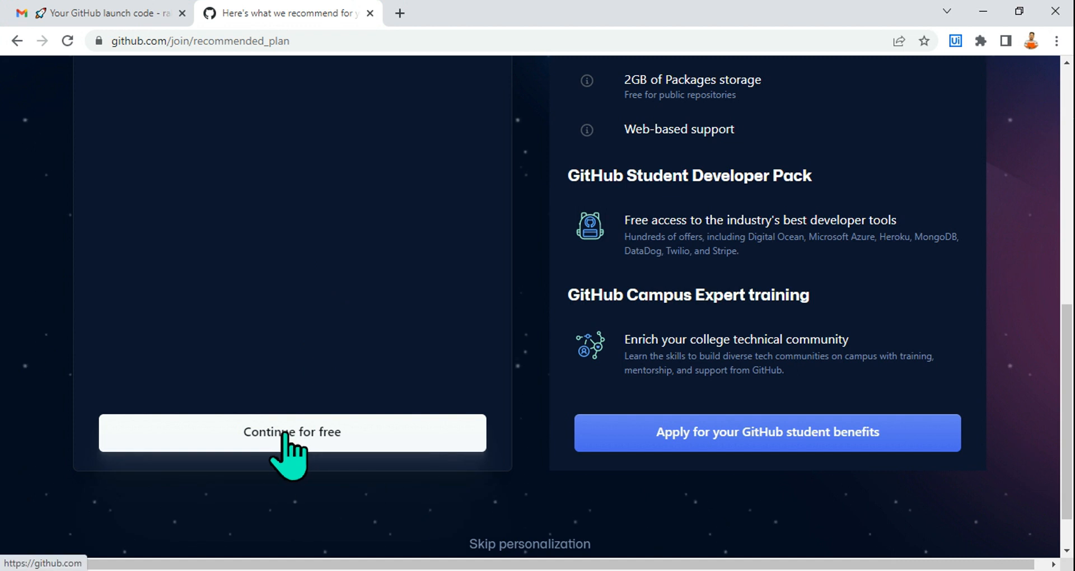
Choose "Continue for free" and land on the new account's dashboard
{"action": "left_click", "coordinate": [291, 432]}
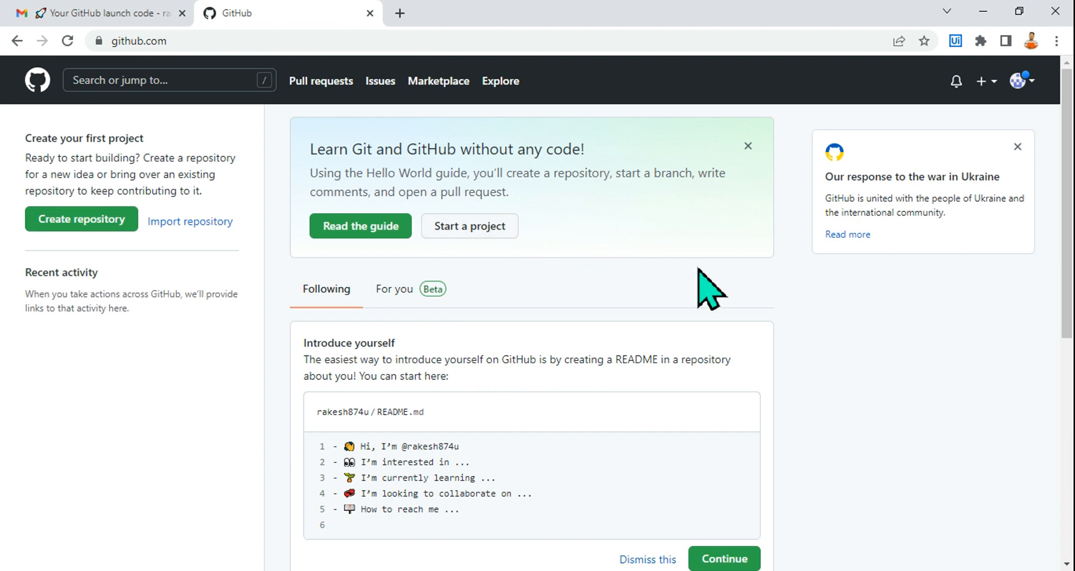
{"action": "mouse_move", "coordinate": [80, 218]}
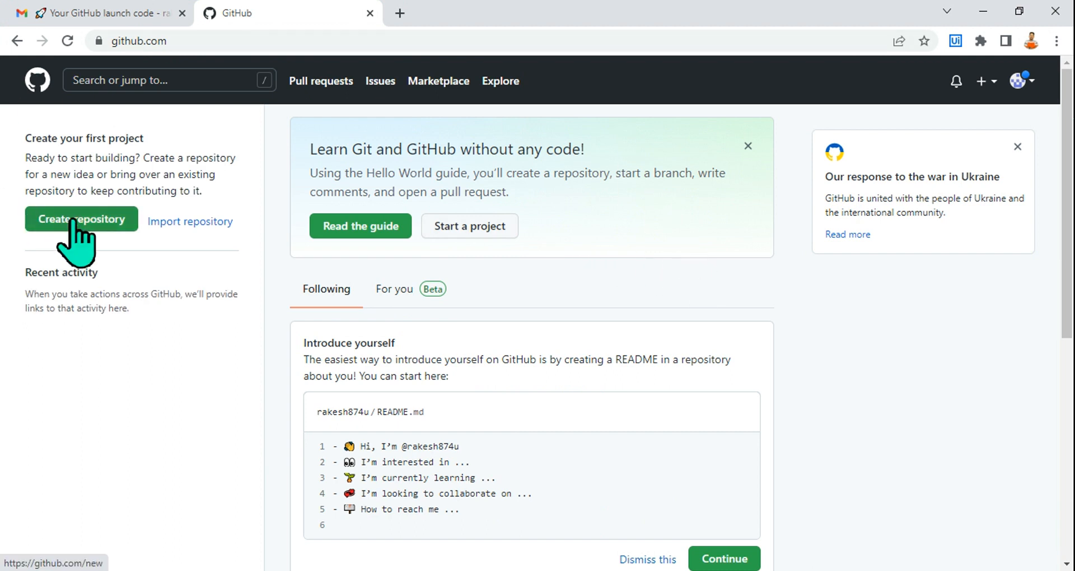
{"action": "mouse_move", "coordinate": [1021, 93]}
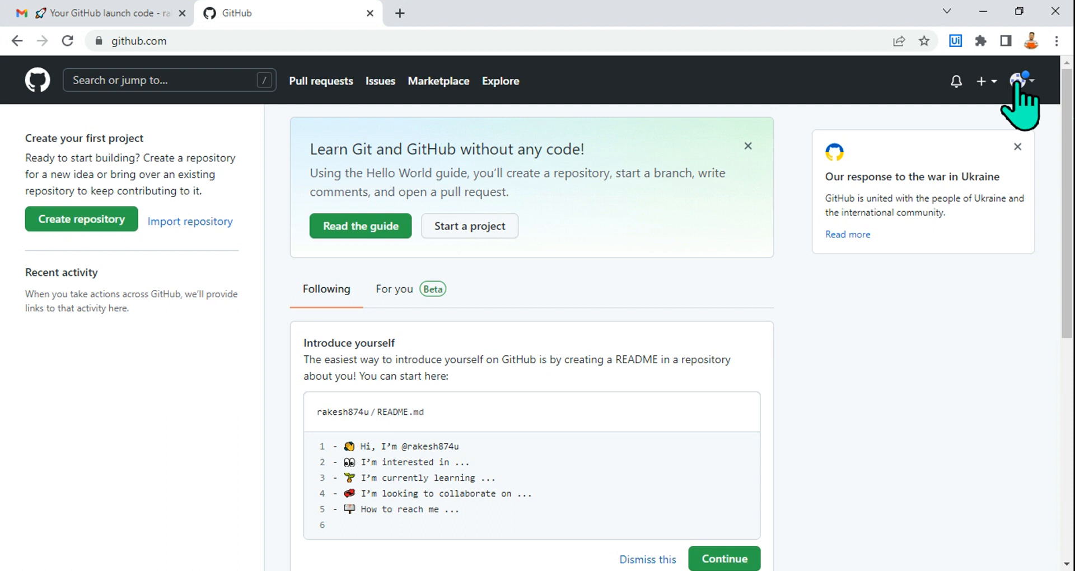
Open the new account's profile page from the avatar menu, showing no public repositories yet
{"action": "left_click", "coordinate": [1022, 80]}
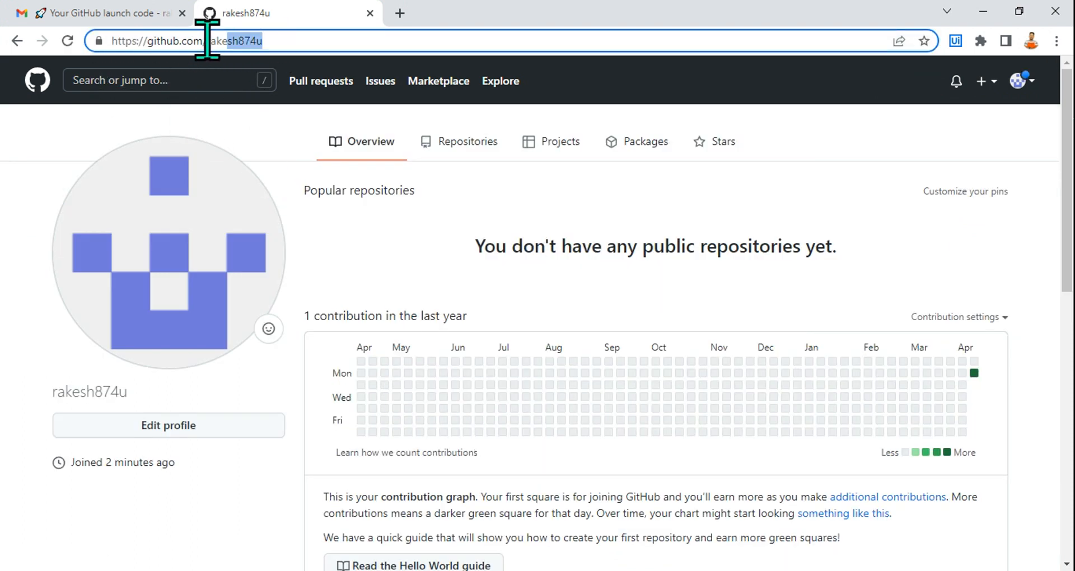
{"action": "scroll", "scroll_direction": "down", "scroll_amount": 3}
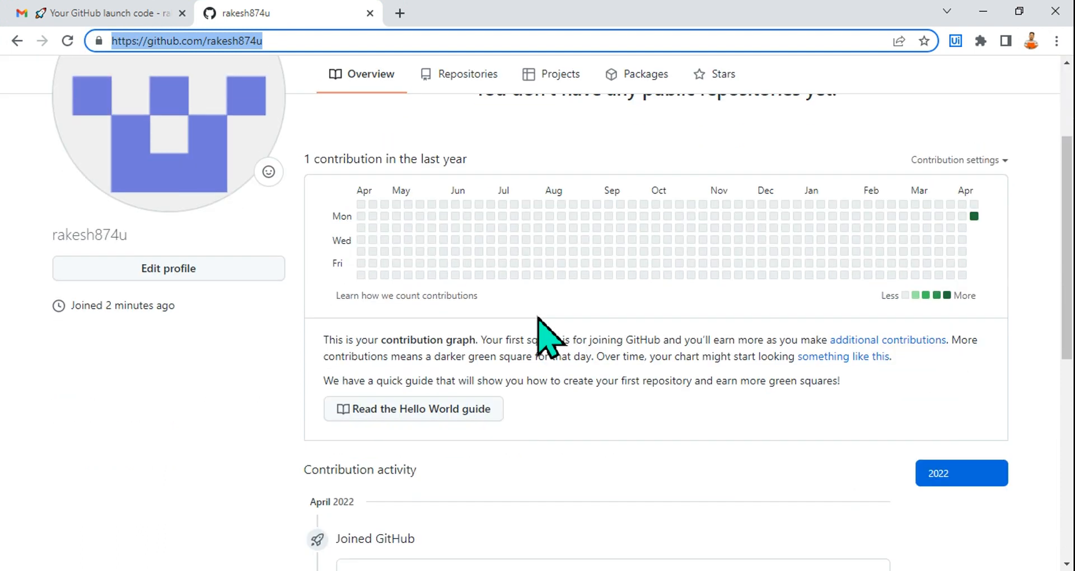
{"action": "scroll", "scroll_direction": "up", "scroll_amount": 3}
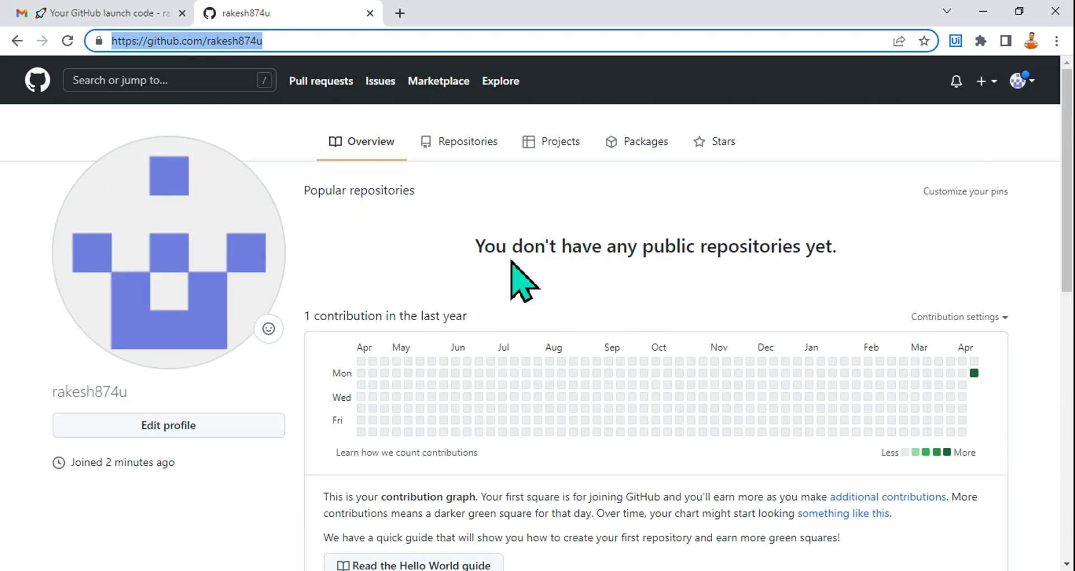
{"action": "mouse_move", "coordinate": [14, 68]}
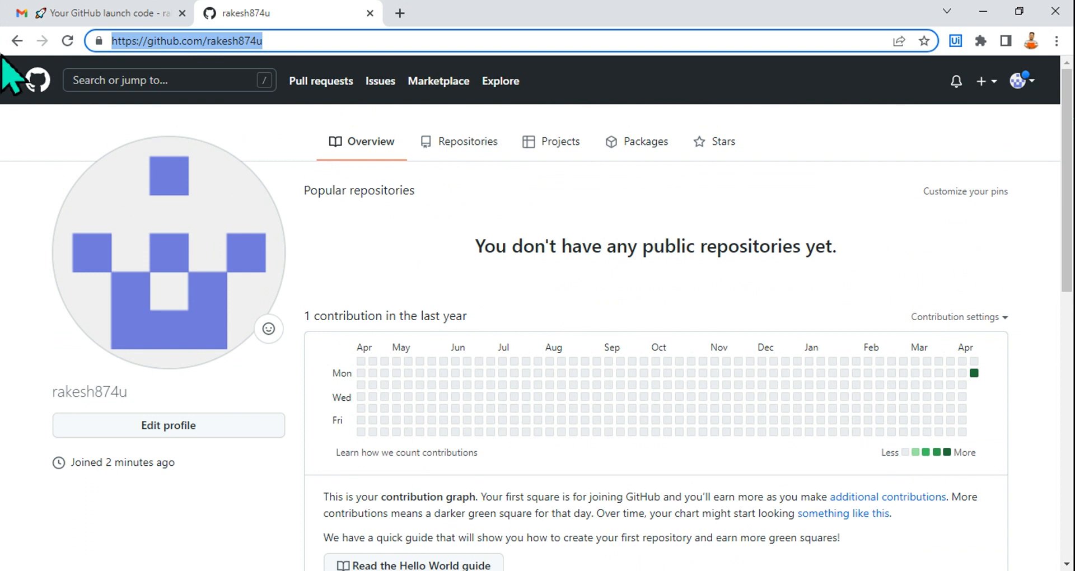
{"action": "mouse_move", "coordinate": [361, 407]}
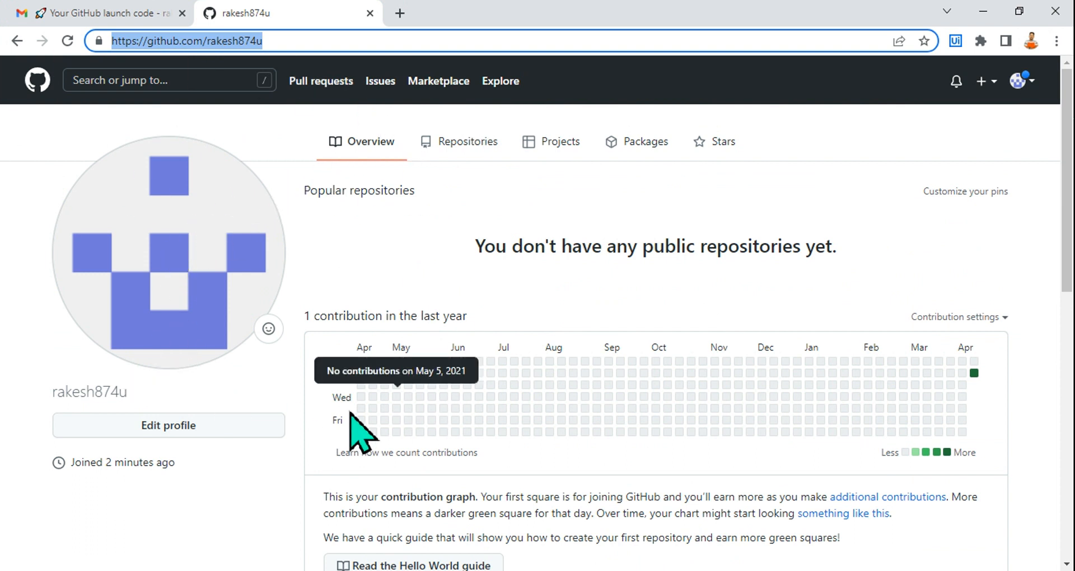
{"action": "mouse_move", "coordinate": [371, 144]}
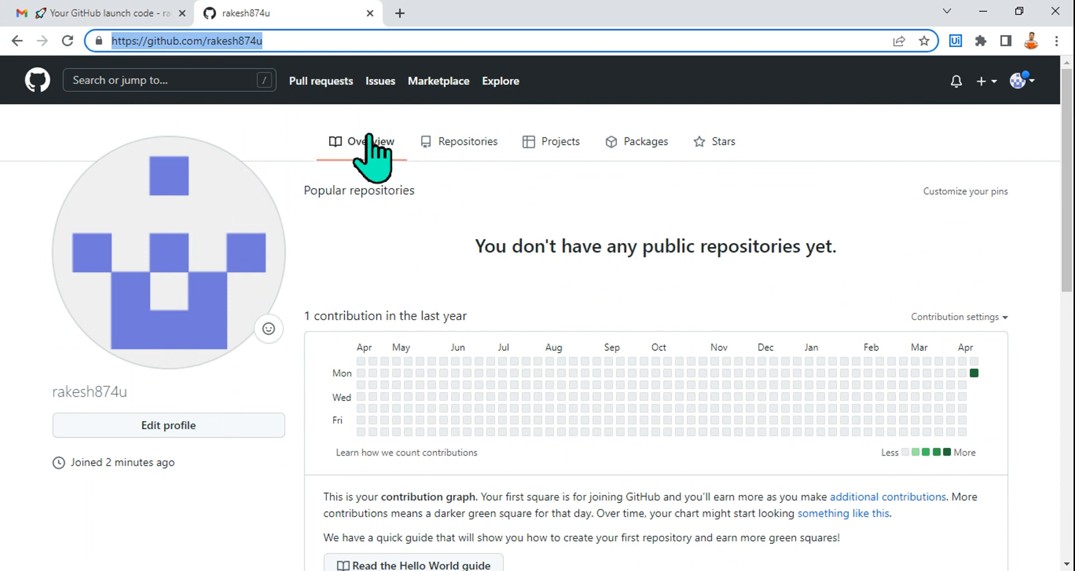
{"action": "mouse_move", "coordinate": [449, 206]}
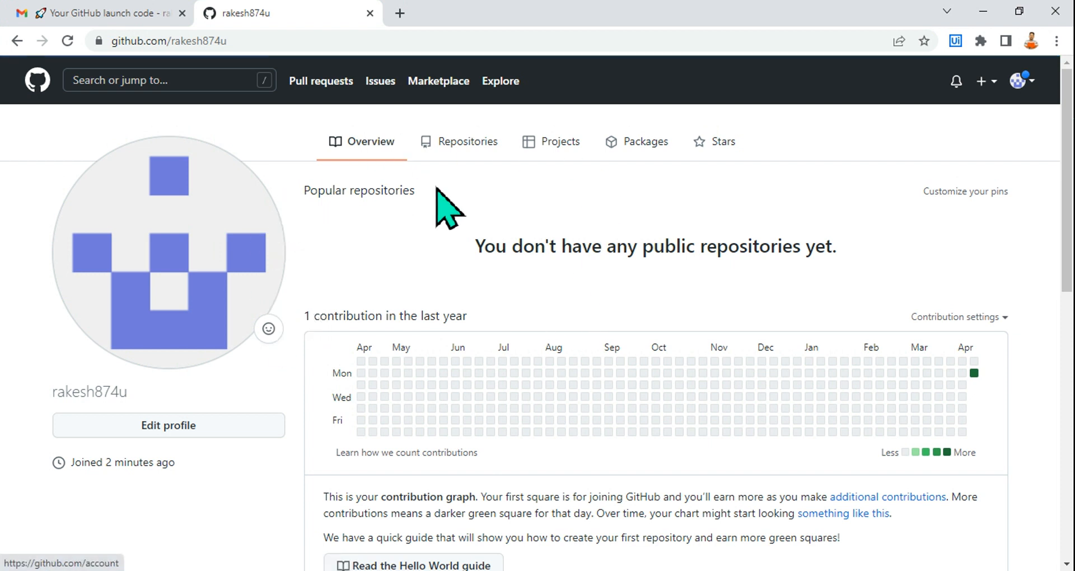
{"action": "mouse_move", "coordinate": [449, 210]}
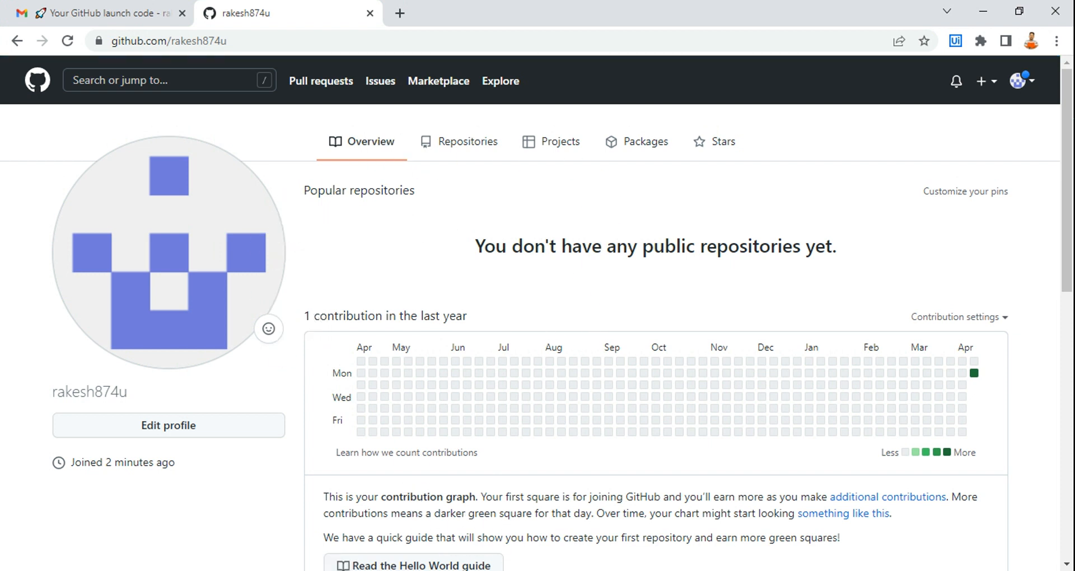
{"action": "mouse_move", "coordinate": [539, 305]}
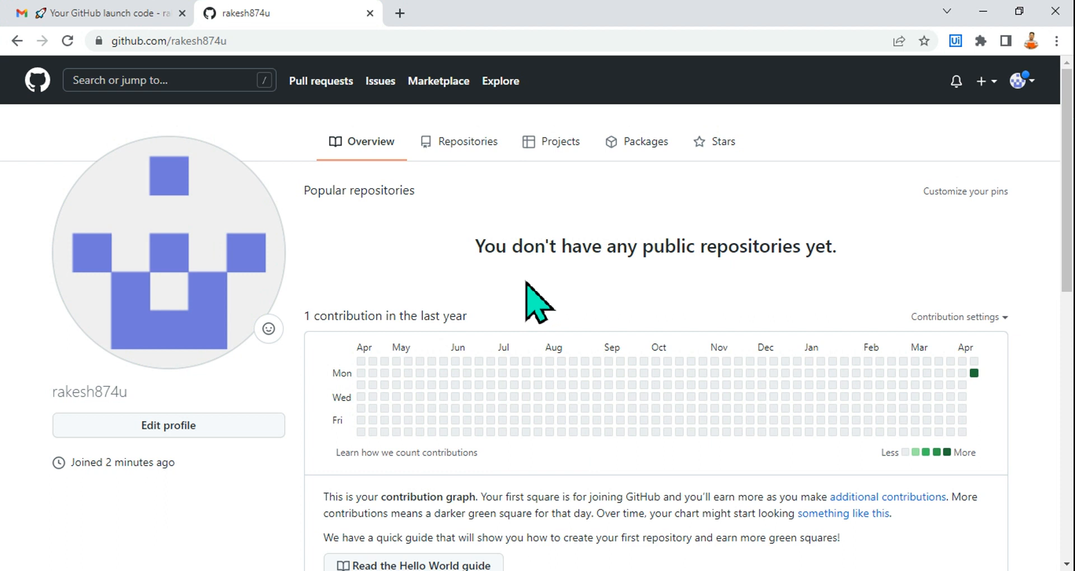
{"action": "mouse_move", "coordinate": [442, 284]}
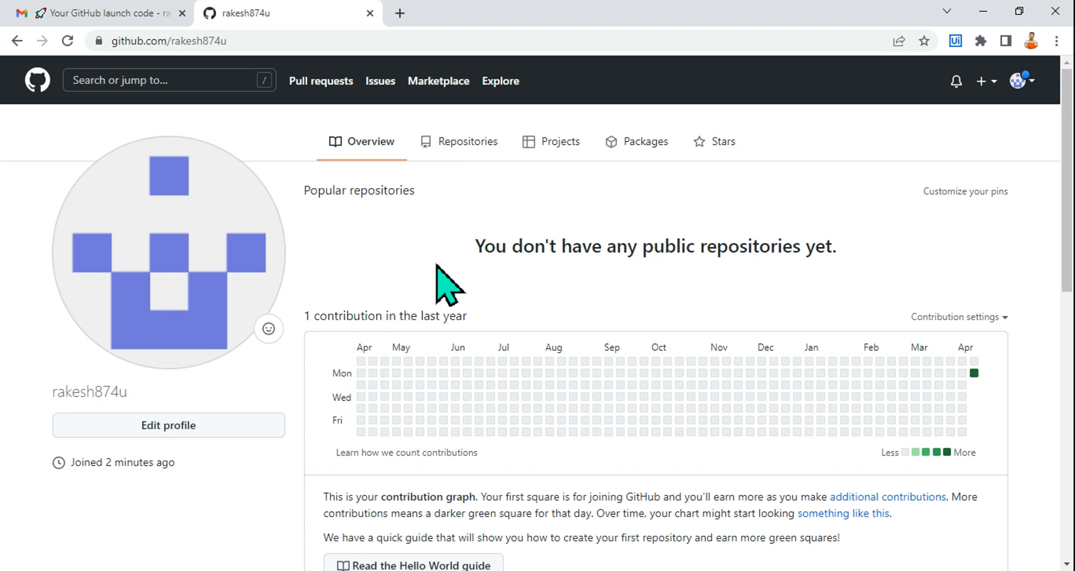
{"action": "mouse_move", "coordinate": [430, 243]}
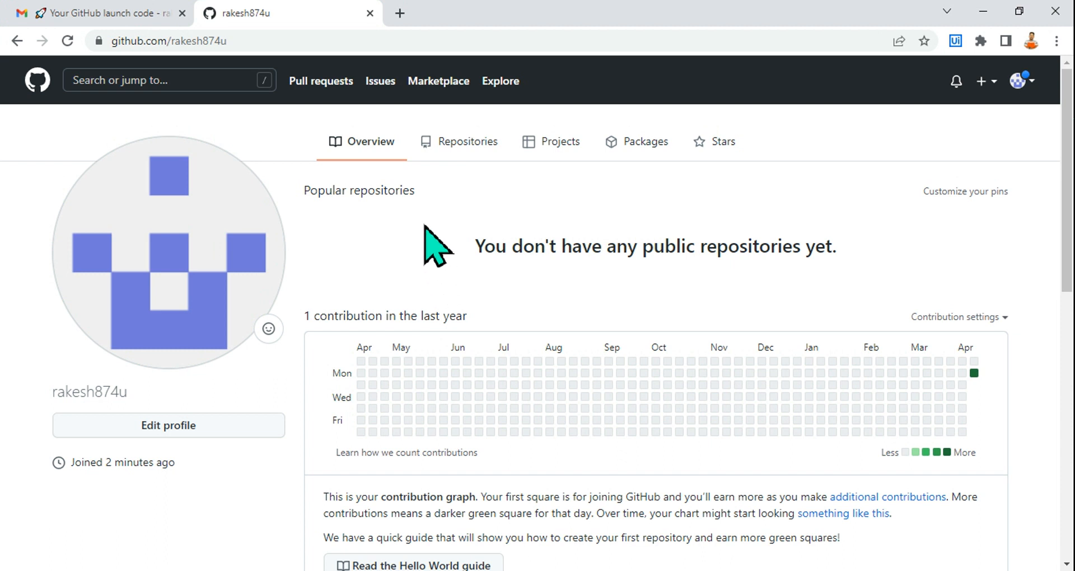